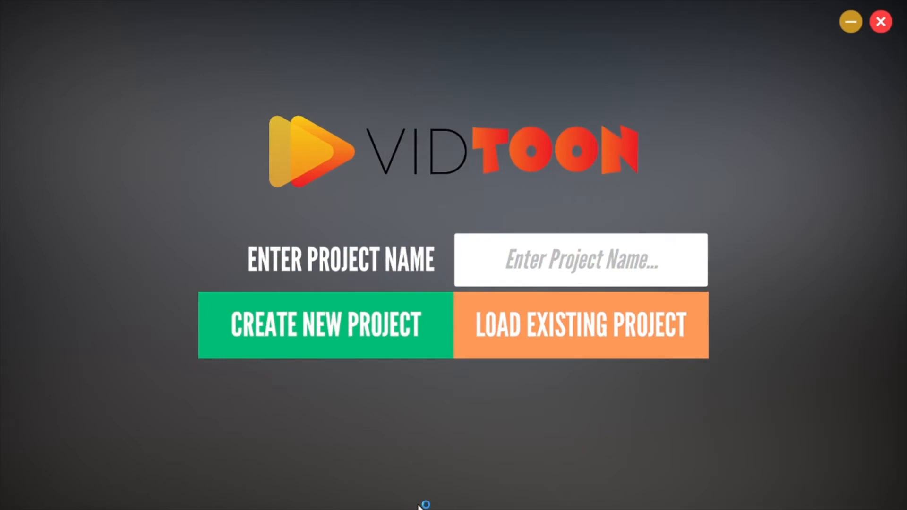
mouse_move(476, 411)
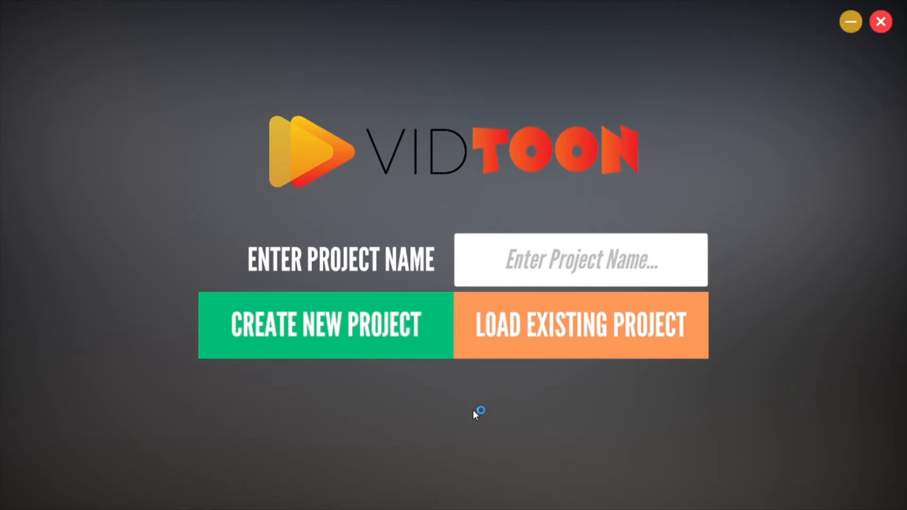
mouse_move(503, 379)
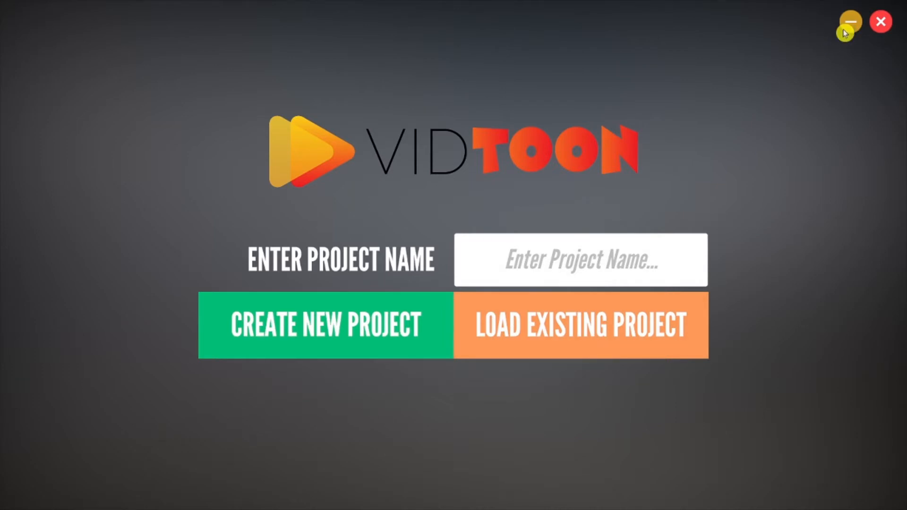
mouse_move(797, 68)
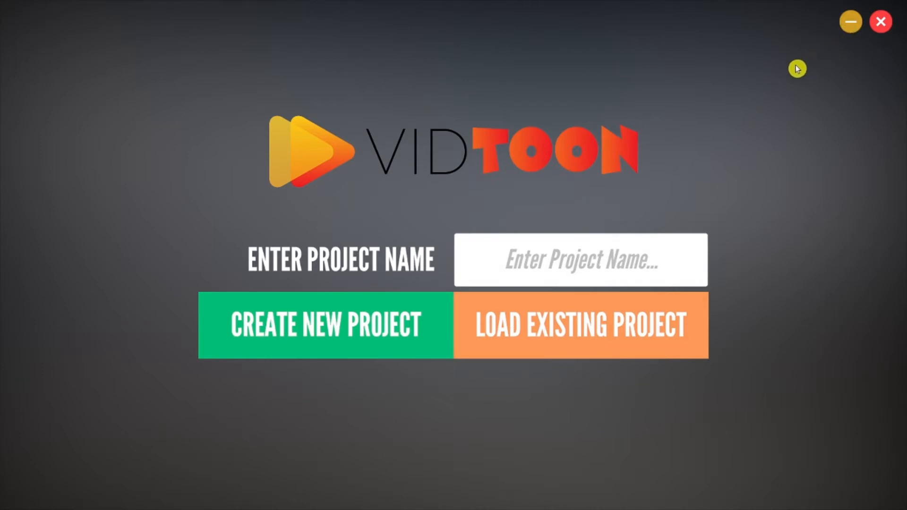
mouse_move(670, 132)
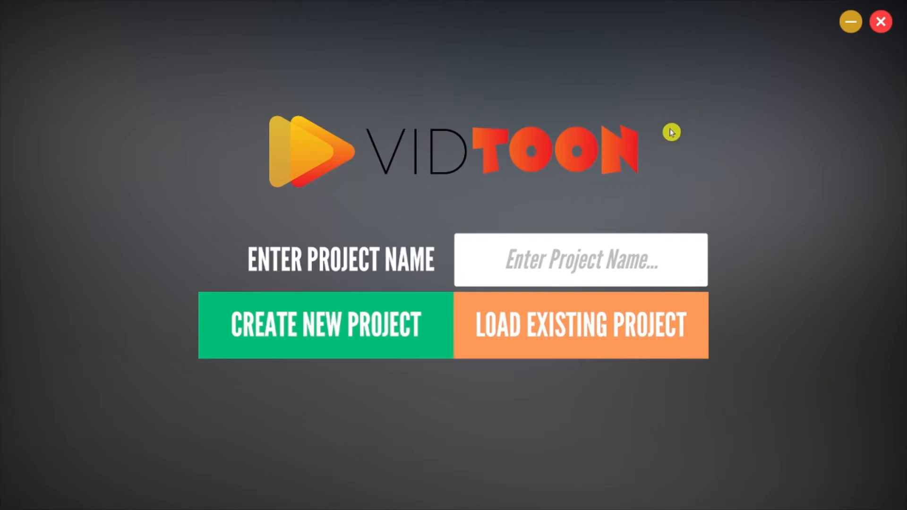
mouse_move(643, 151)
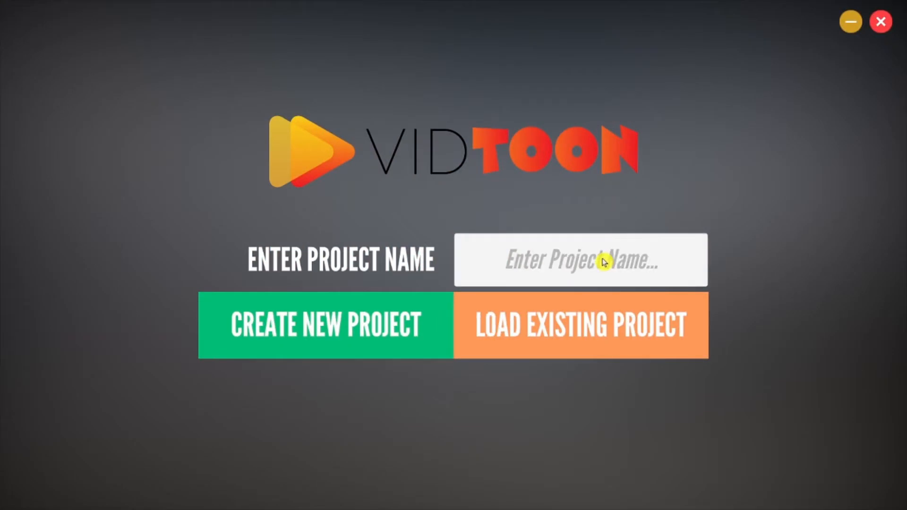
Step: Name the new project 'project' in the Enter Project Name box
left_click(580, 260)
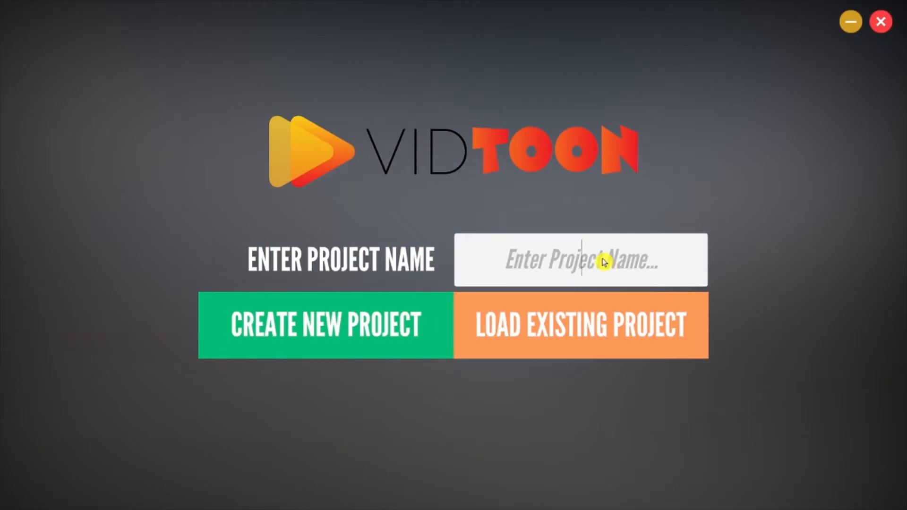
type("project")
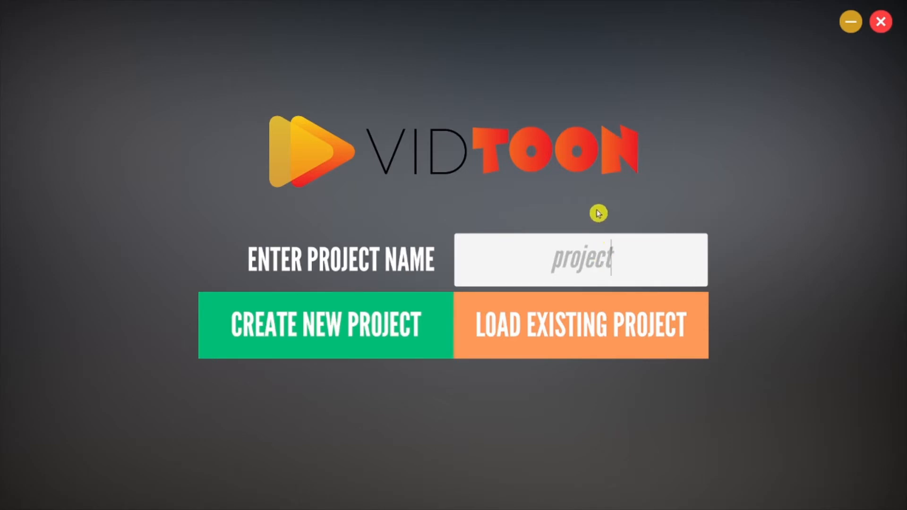
mouse_move(332, 306)
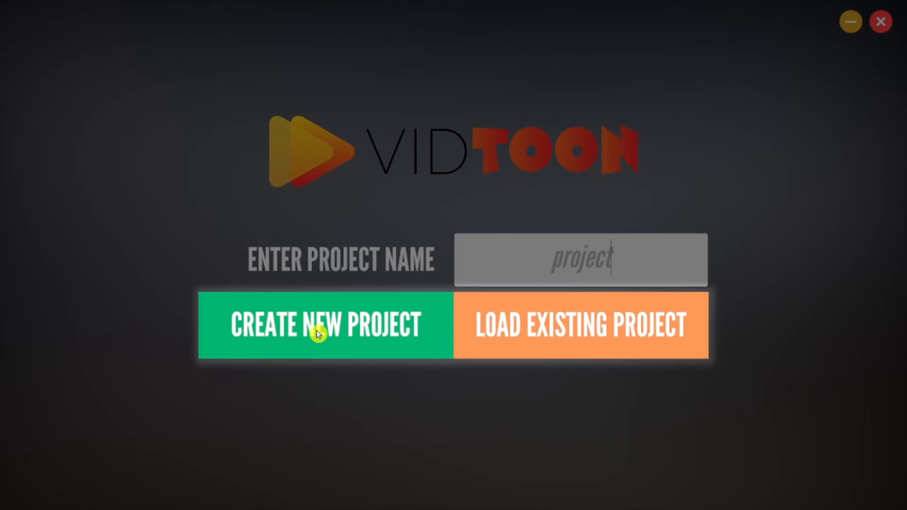
mouse_move(583, 335)
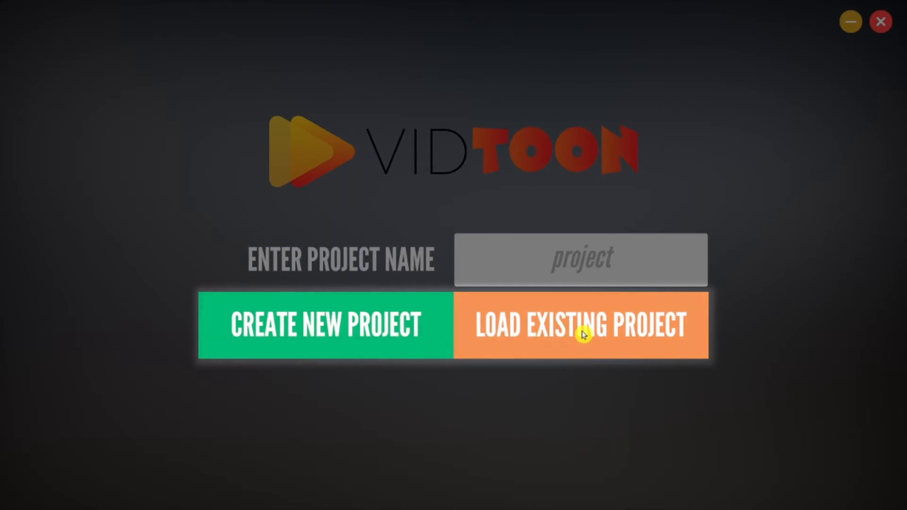
mouse_move(352, 332)
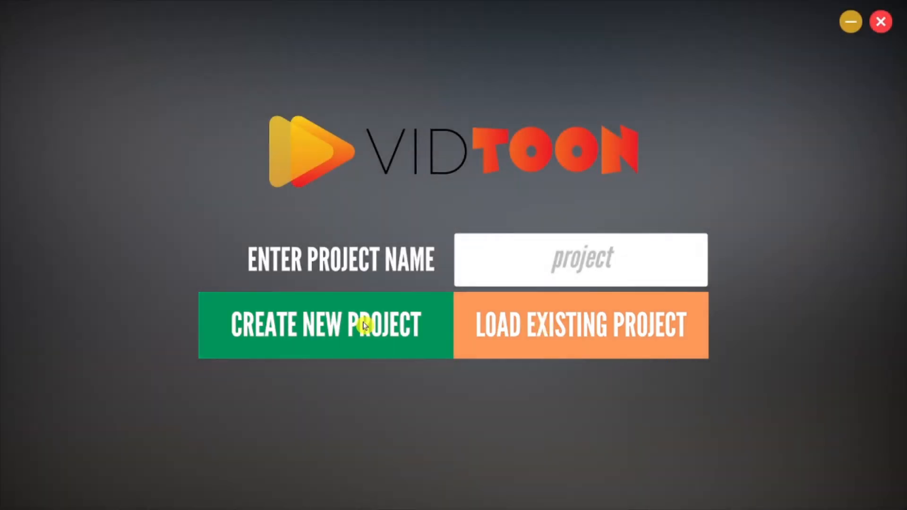
Step: Create the project and place the office background from the library on the timeline
left_click(325, 324)
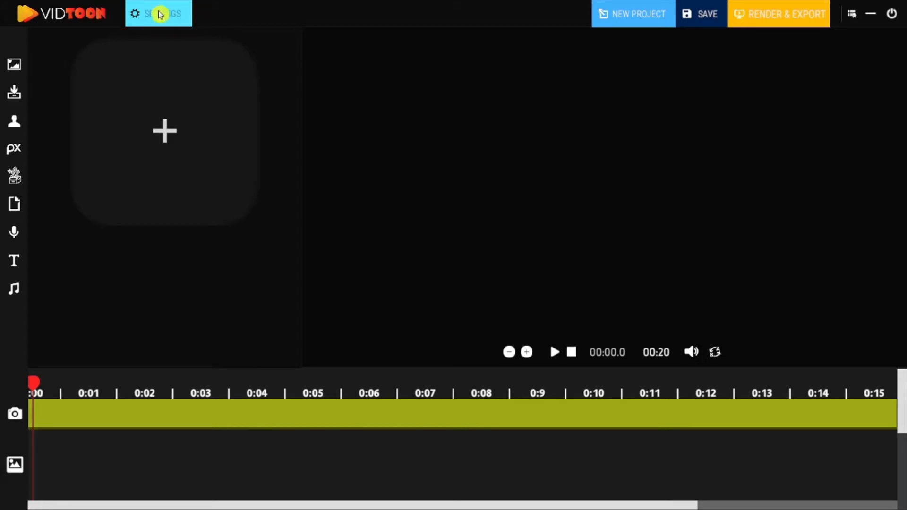
mouse_move(14, 66)
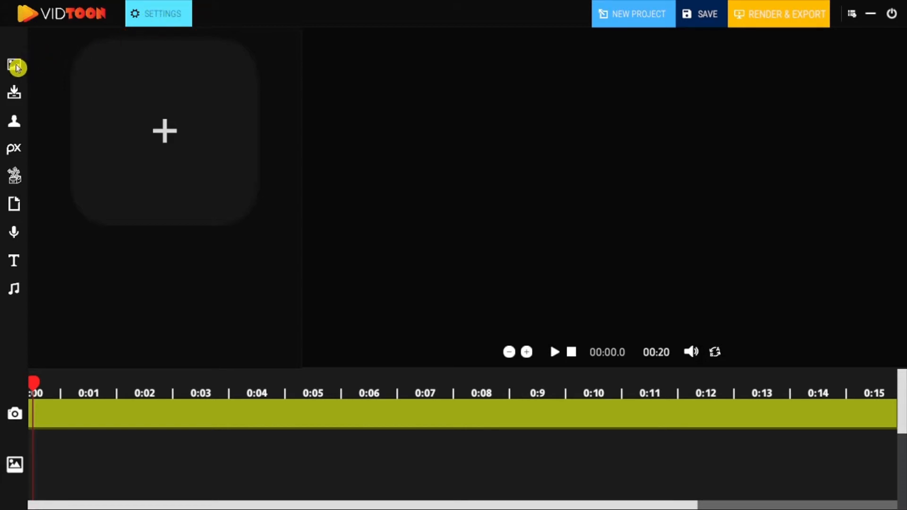
left_click(14, 65)
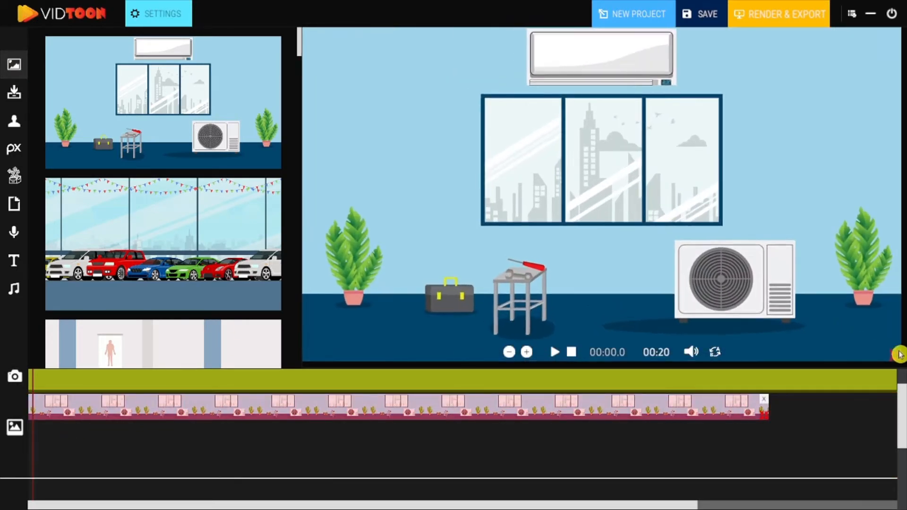
left_click(159, 13)
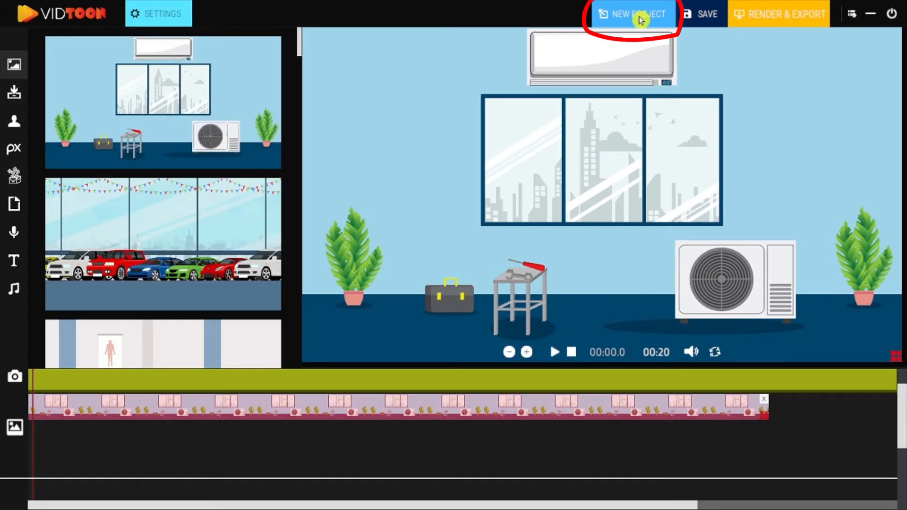
Step: Start a new project from the editor, saving the current one and returning to the start screen
left_click(699, 14)
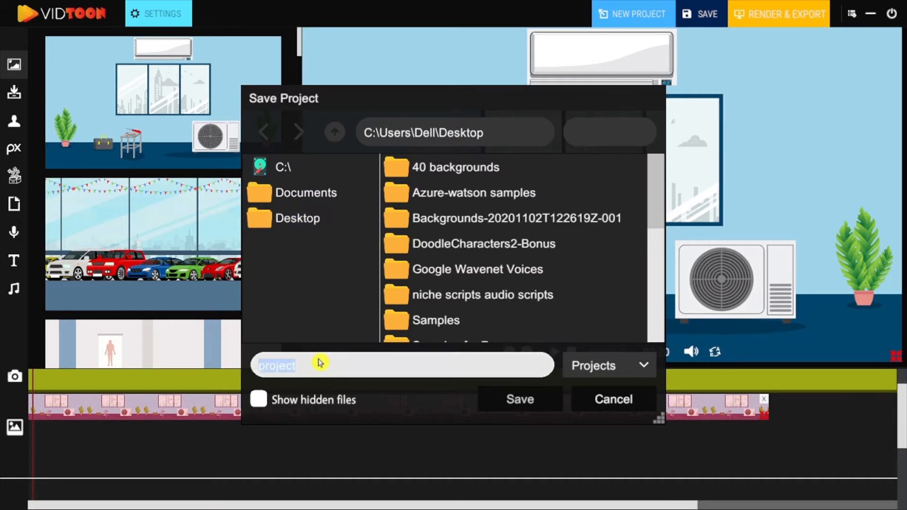
left_click(321, 366)
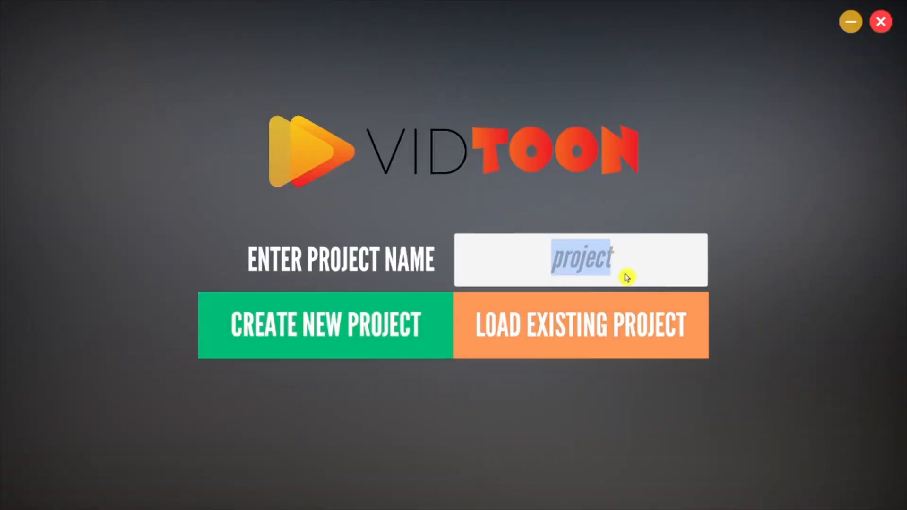
mouse_move(581, 335)
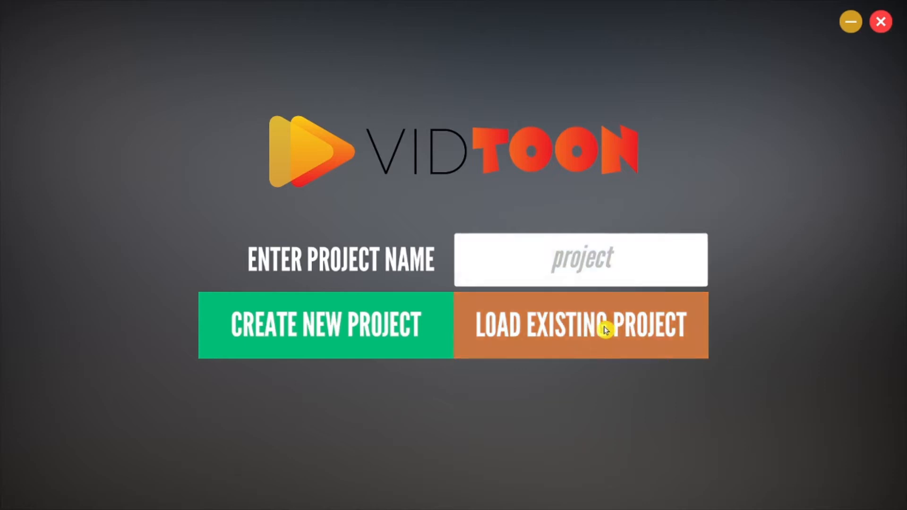
Step: Load the existing project file 'project project 1.vepx' back into the editor
left_click(580, 325)
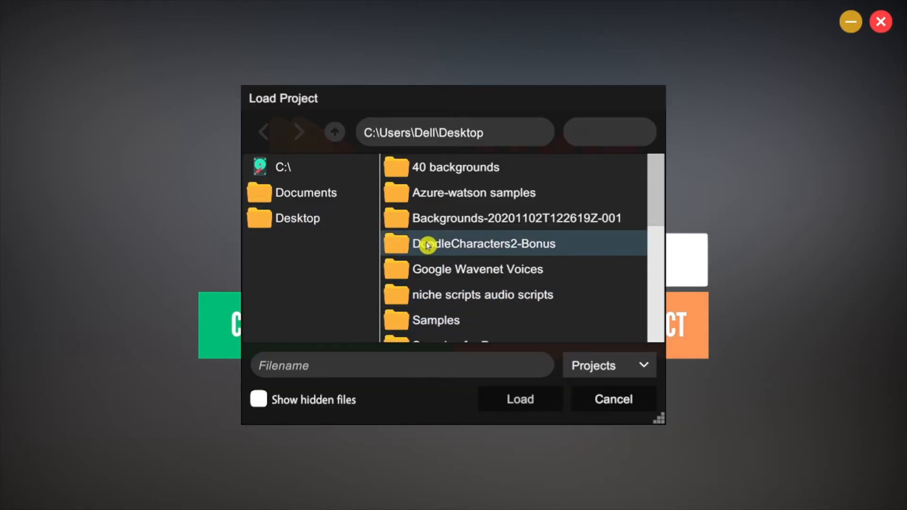
scroll("down", 3)
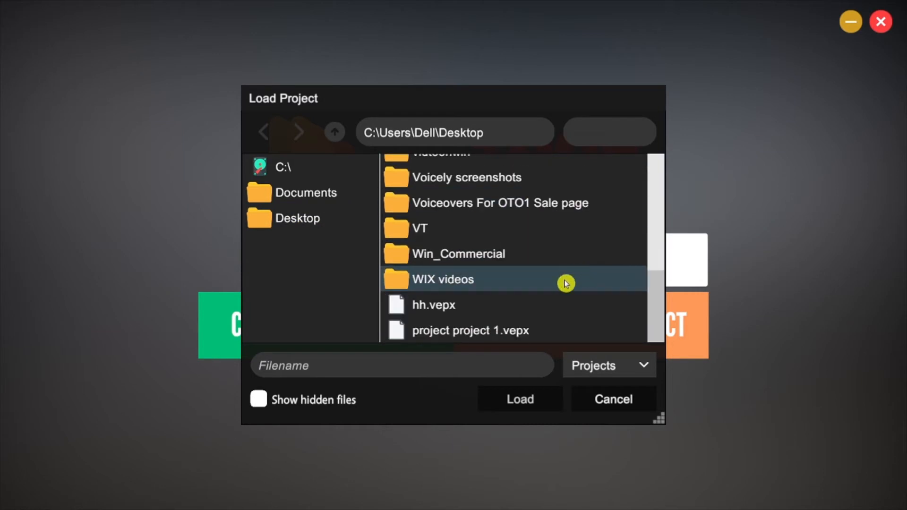
left_click(471, 331)
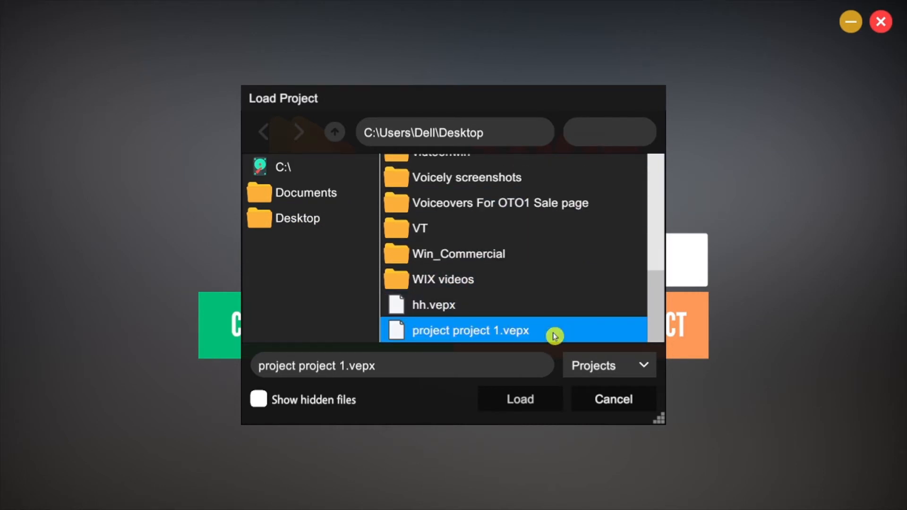
left_click(519, 398)
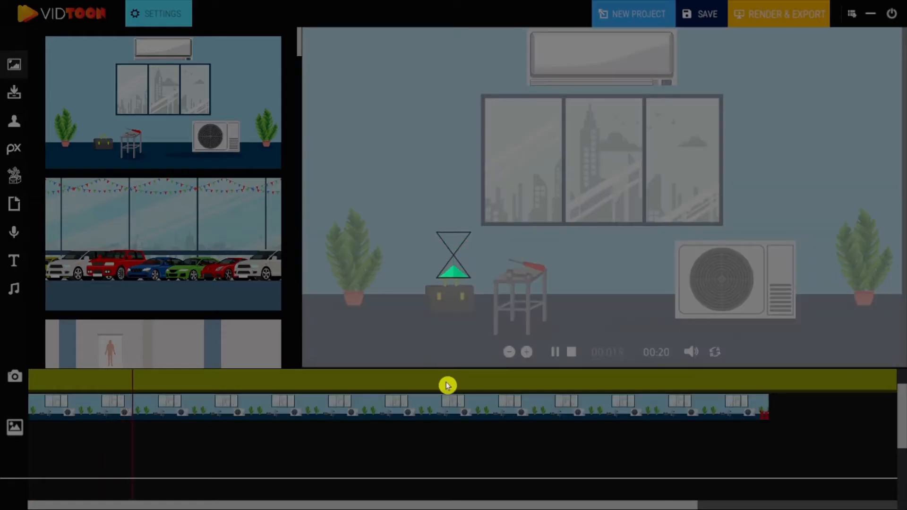
left_click(570, 352)
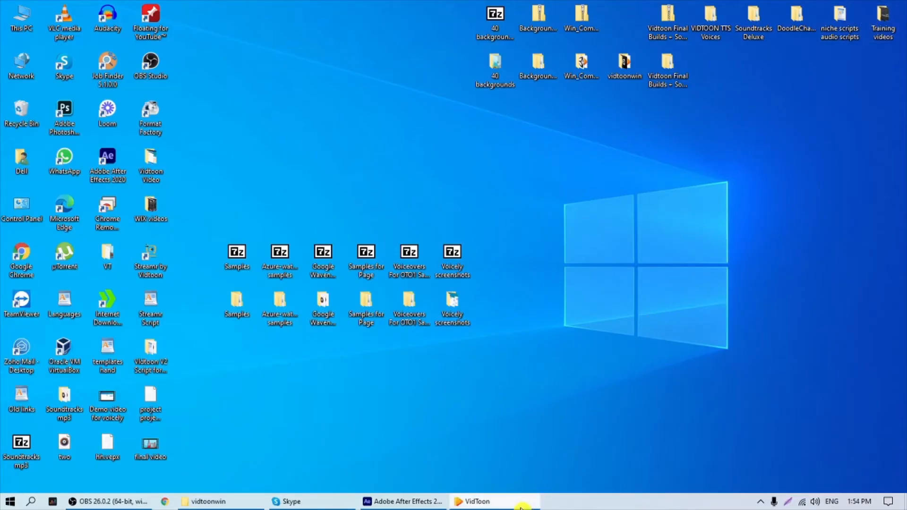
left_click(475, 502)
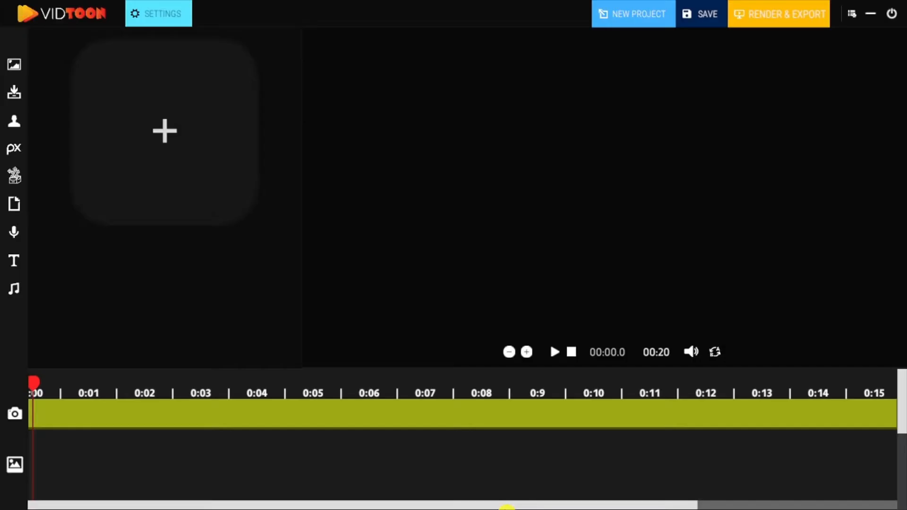
left_click(164, 131)
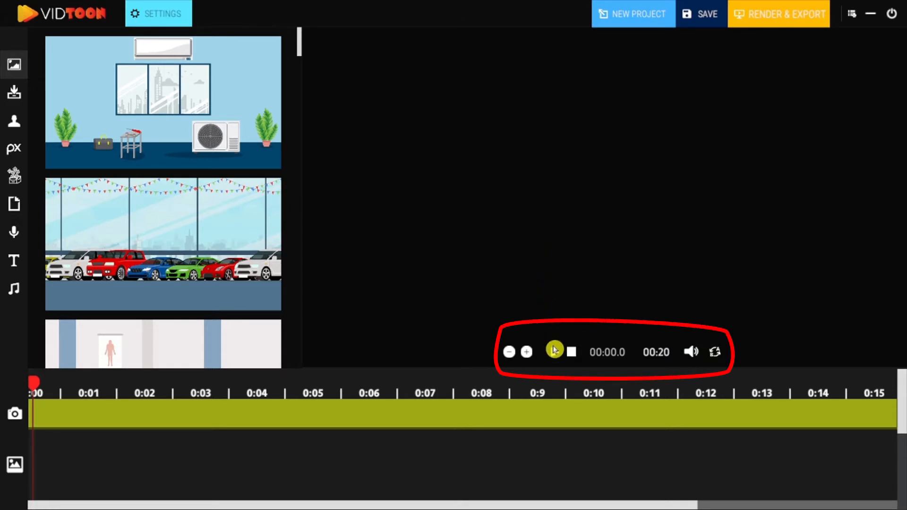
left_click(554, 352)
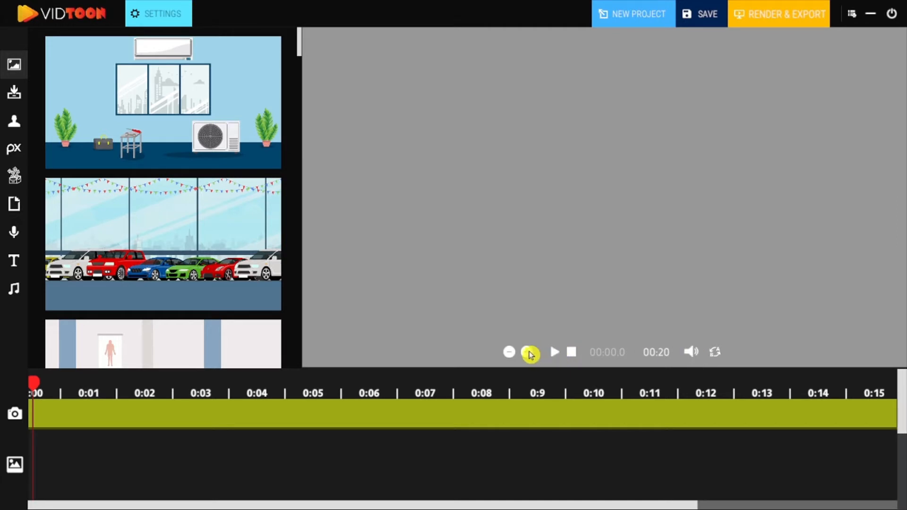
left_click(529, 352)
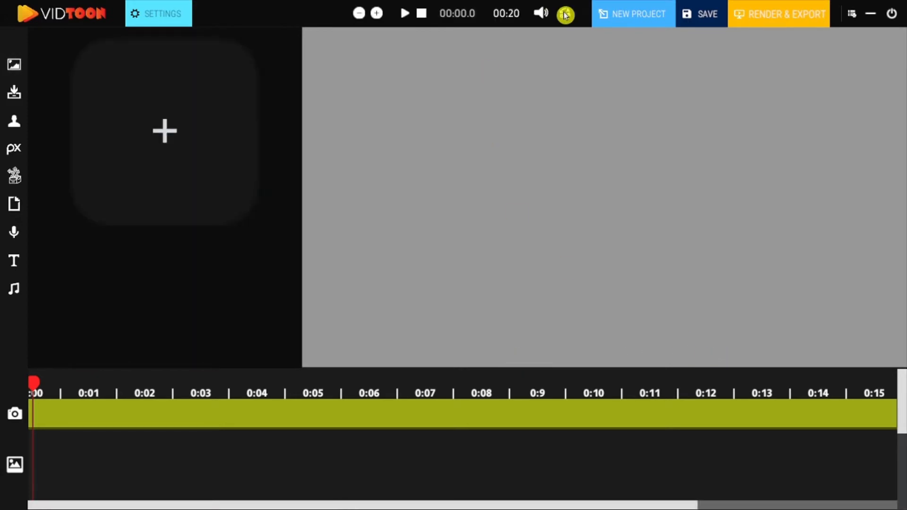
mouse_move(562, 54)
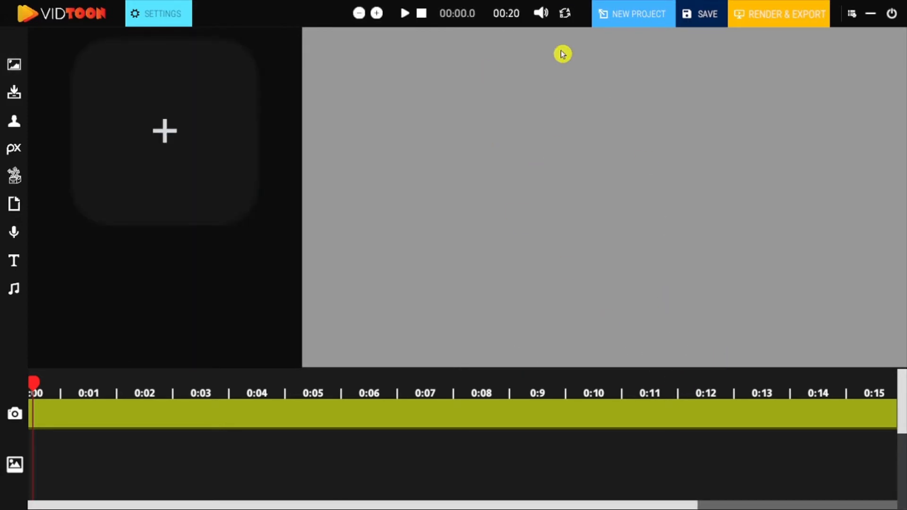
Step: Add trial background scenes to the timeline and preview them from the start
left_click(164, 130)
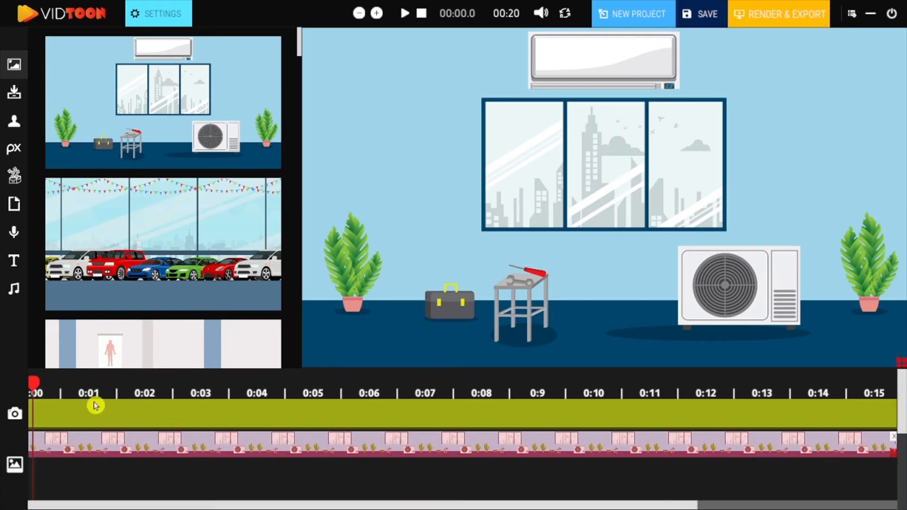
left_click(87, 411)
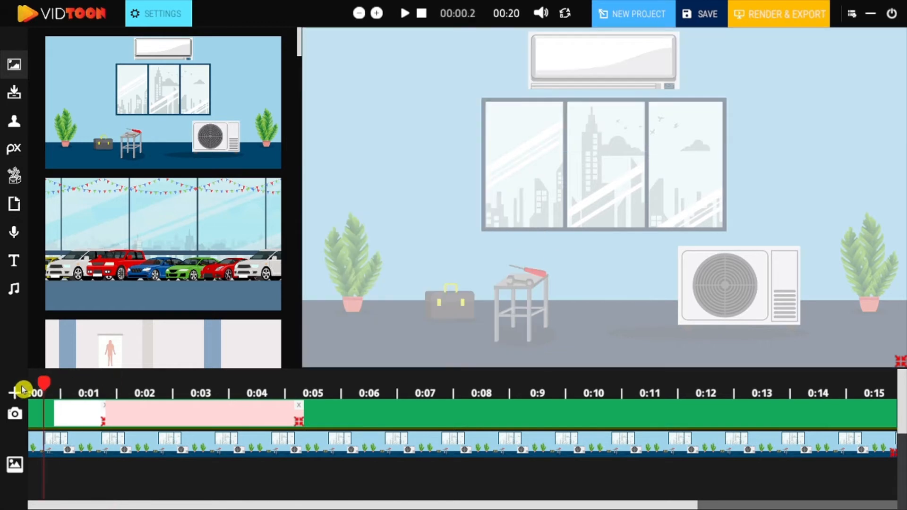
left_click(404, 13)
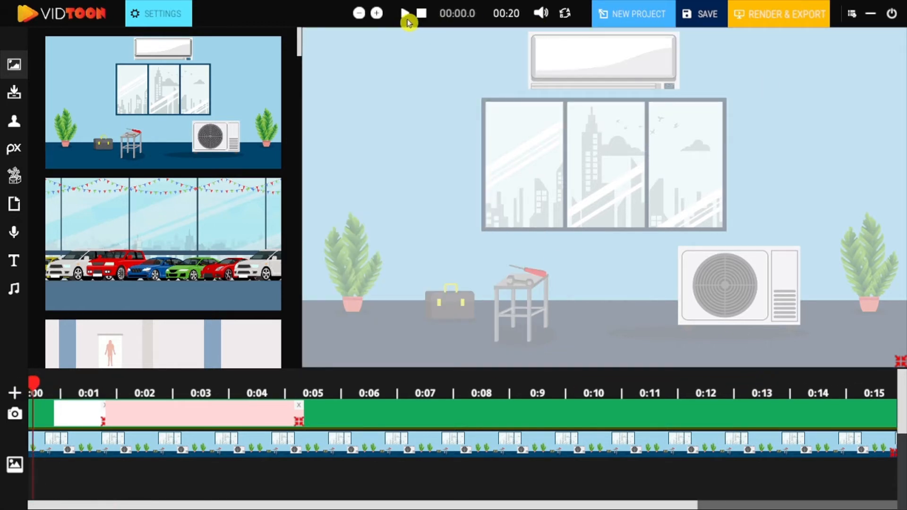
left_click(405, 13)
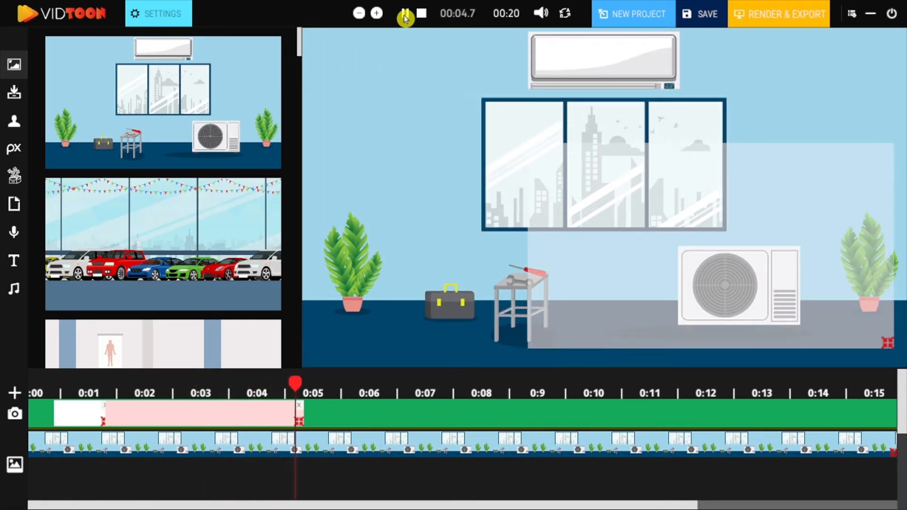
left_click(406, 13)
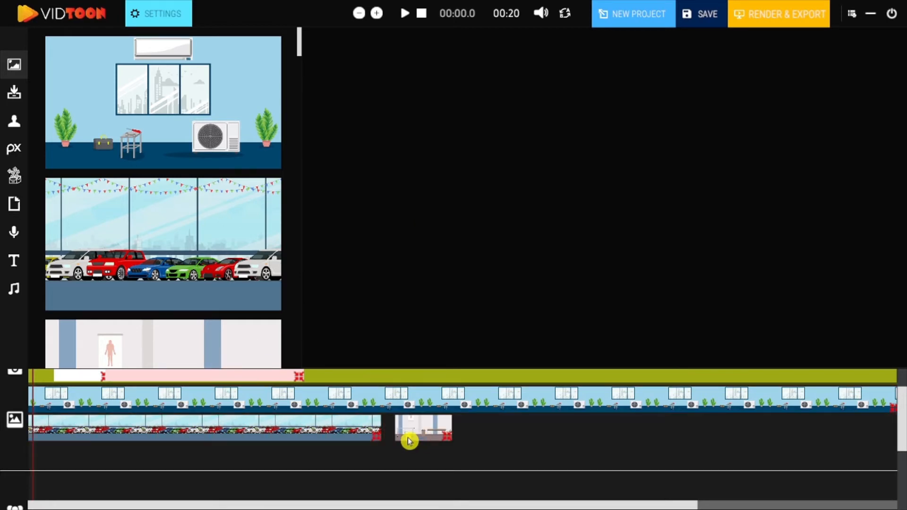
Step: Lengthen the second clinic clip, try characters, clear the timeline and show the music library
left_click_drag(422, 428, 648, 437)
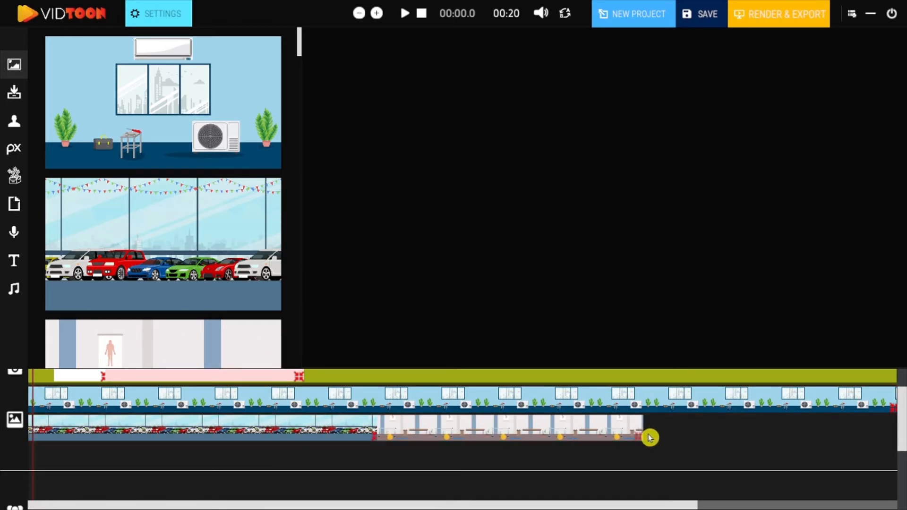
left_click(14, 121)
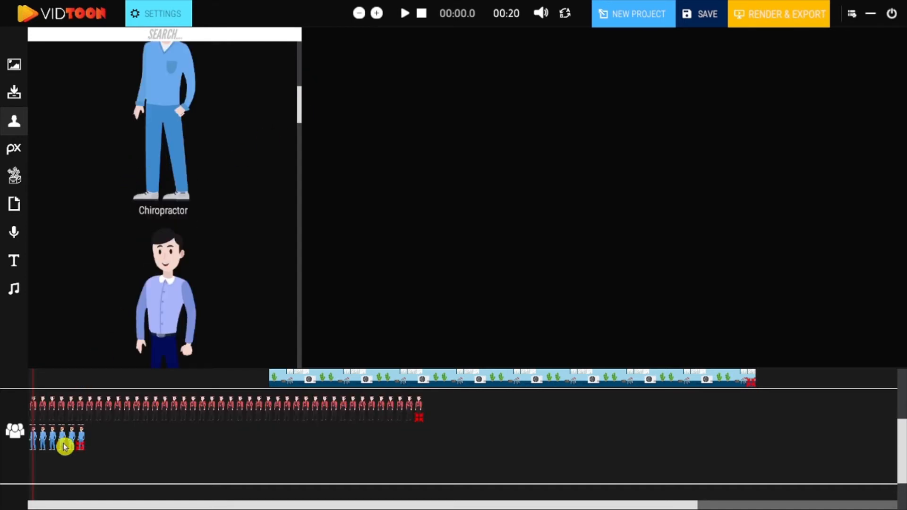
left_click(14, 289)
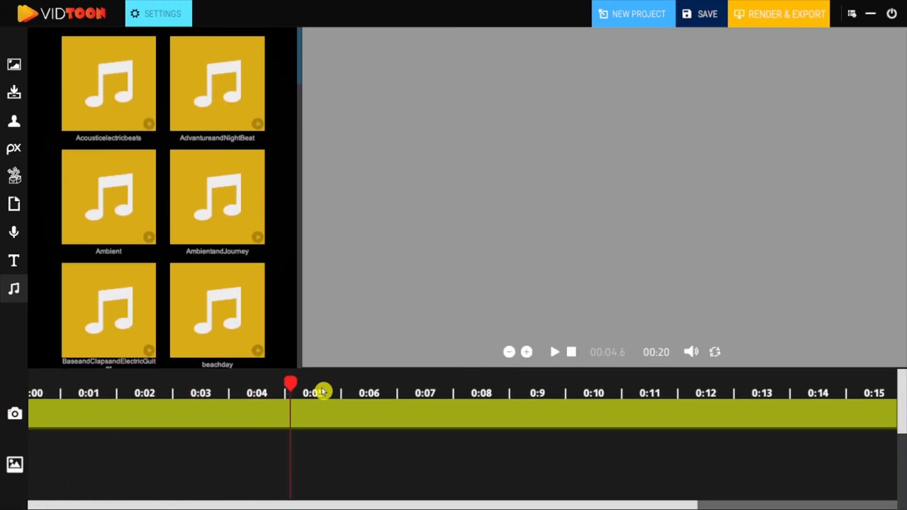
left_click_drag(289, 383, 380, 384)
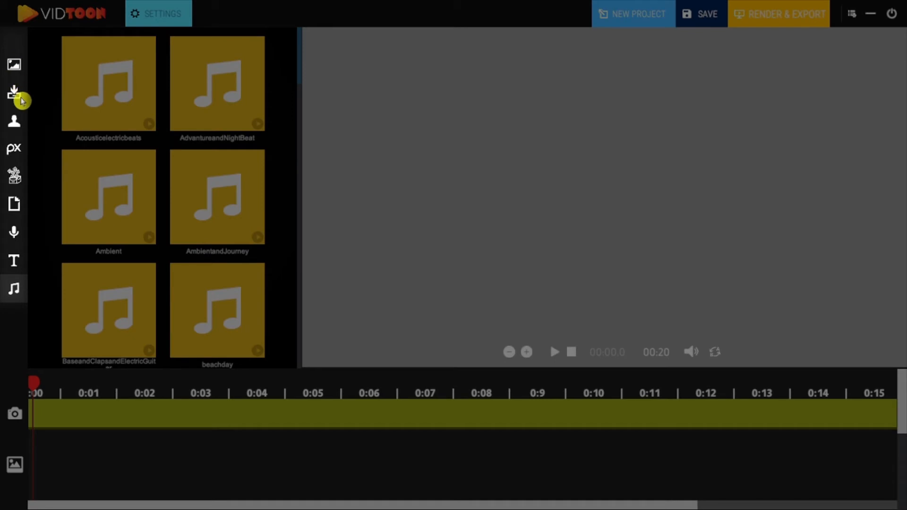
mouse_move(14, 259)
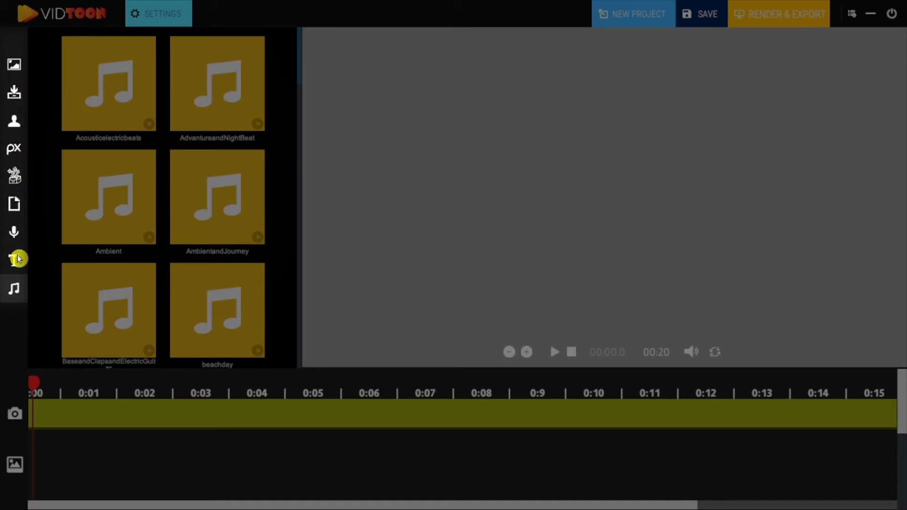
Step: Browse the background scene library showing clinic and reception scenes
left_click(15, 64)
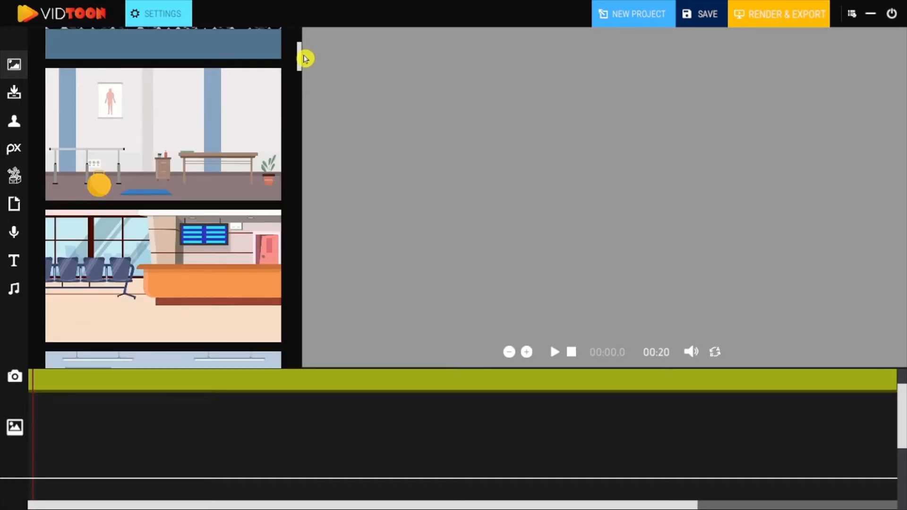
scroll("down", 3)
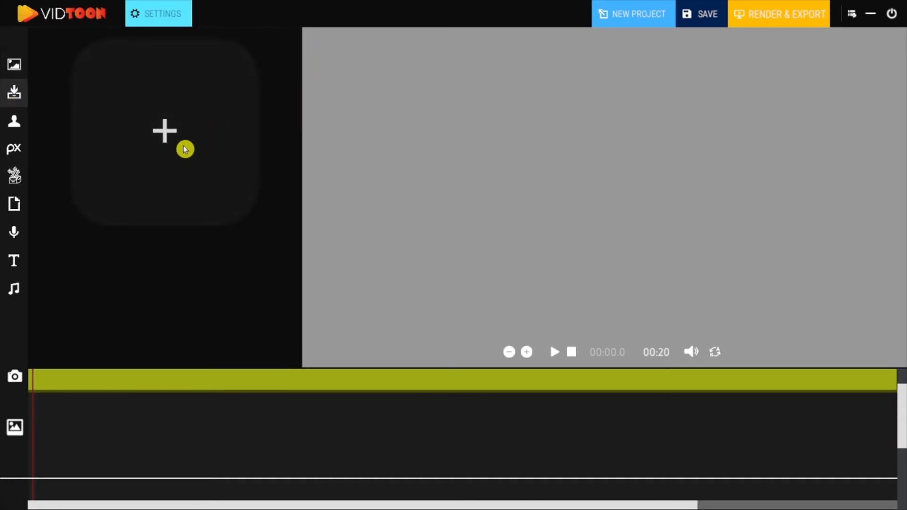
Step: Import the 149-512 dental PNG from the Downloads folder into the project media
left_click(163, 131)
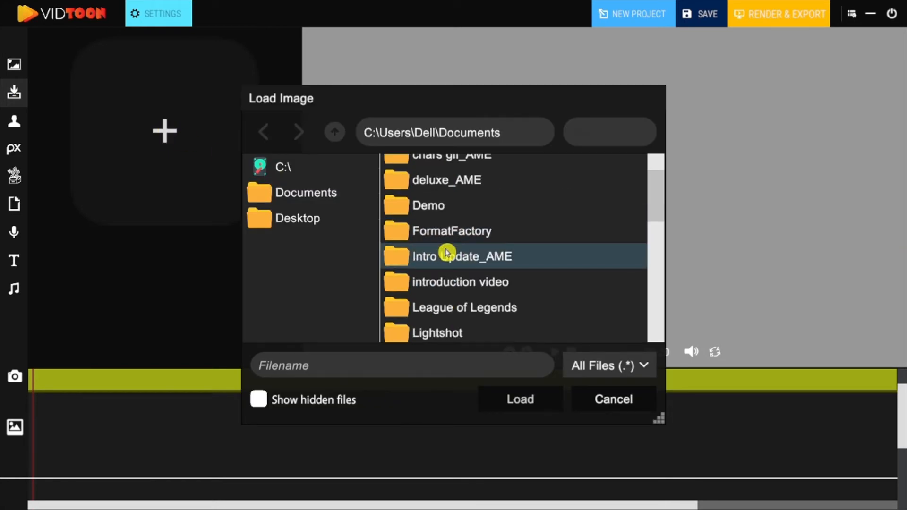
left_click(305, 193)
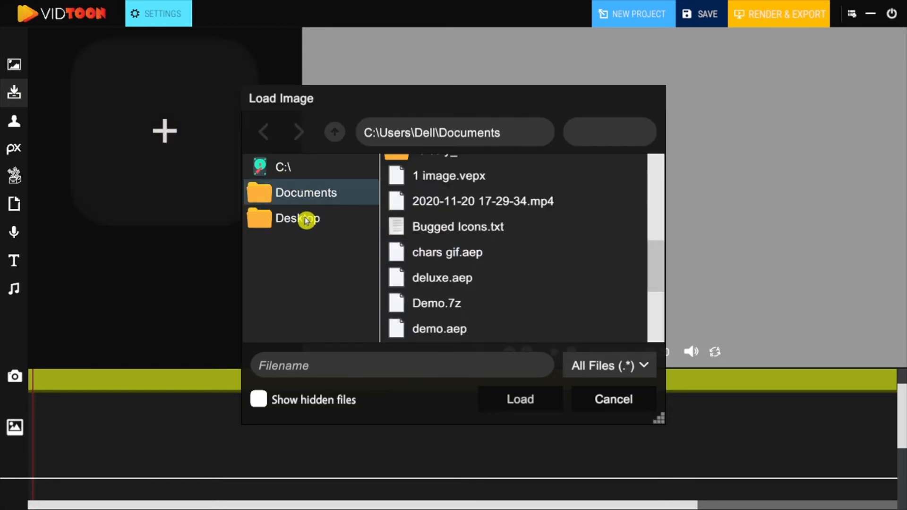
left_click(334, 132)
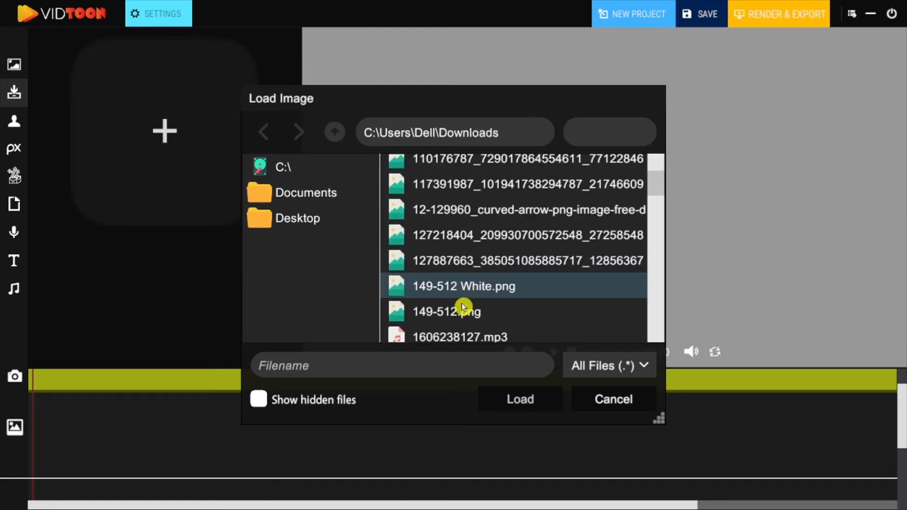
left_click(519, 399)
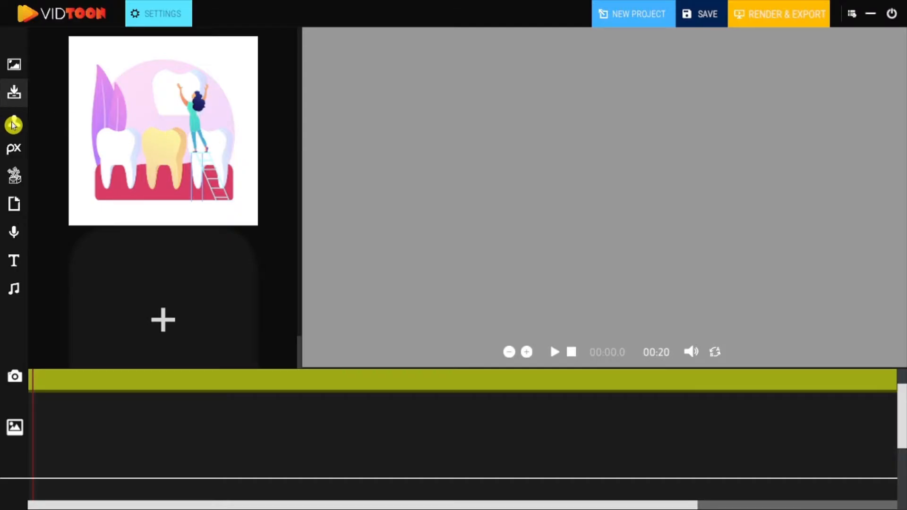
Step: Search the character library for 'plumber'
left_click(15, 121)
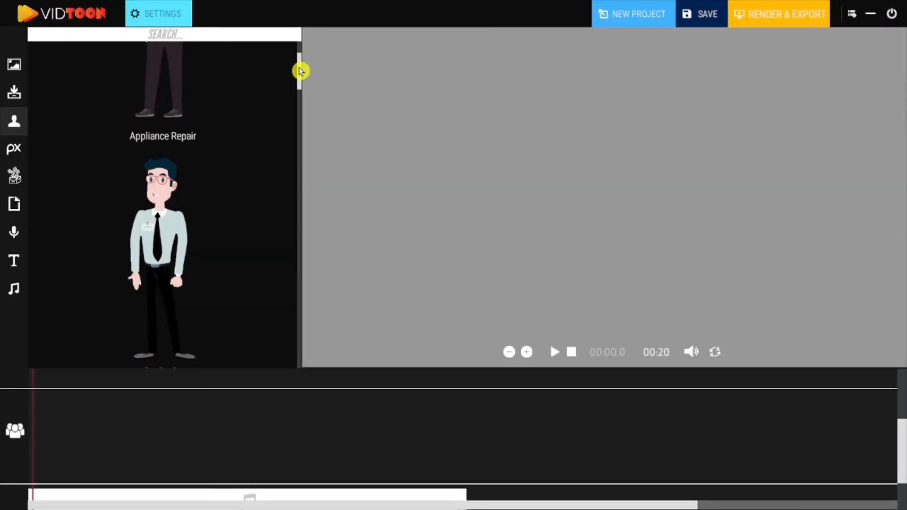
scroll("down", 3)
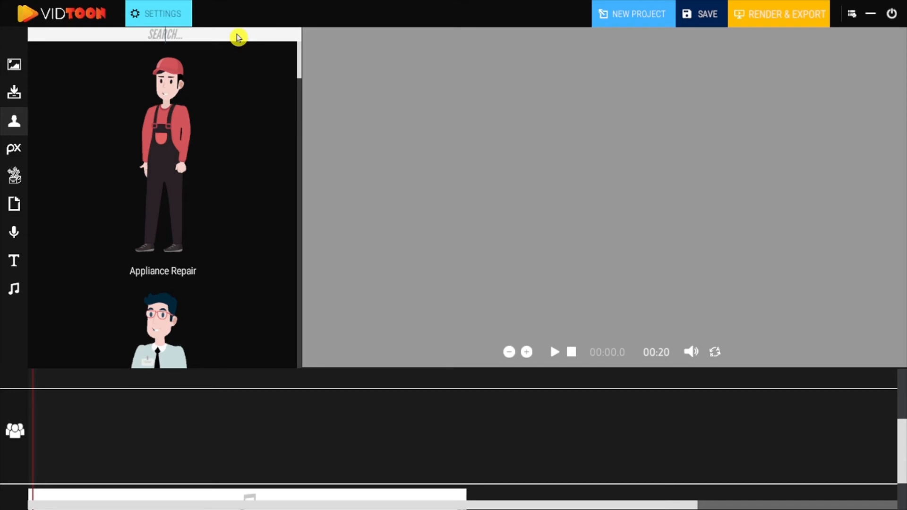
type("plumber")
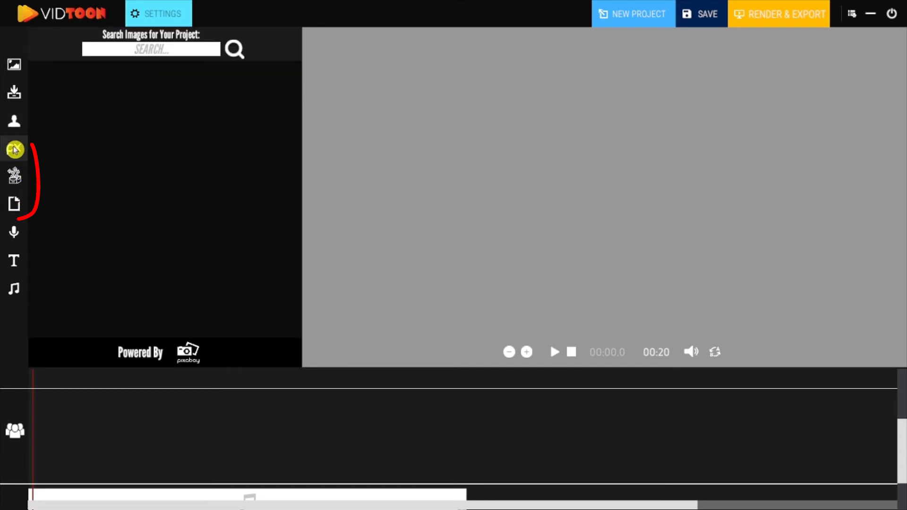
Step: Search the GIF library for 'dog' and browse the results
left_click(14, 207)
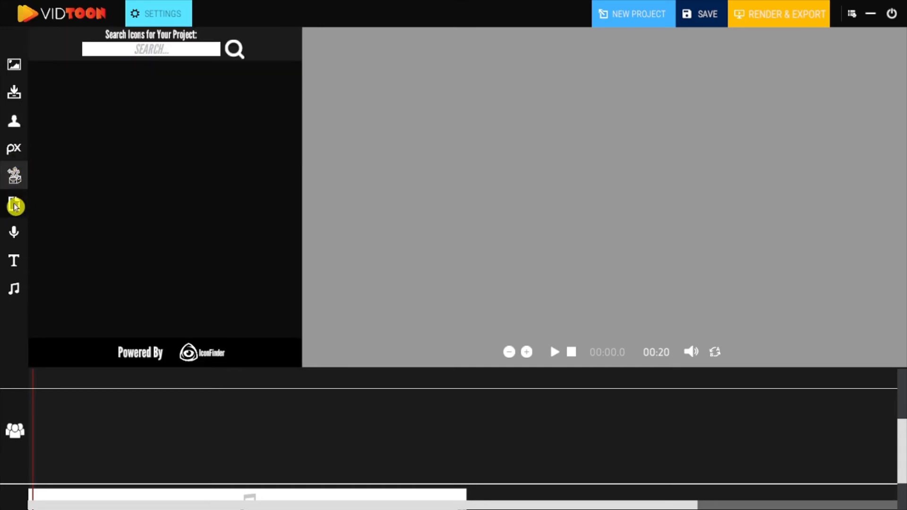
left_click(14, 204)
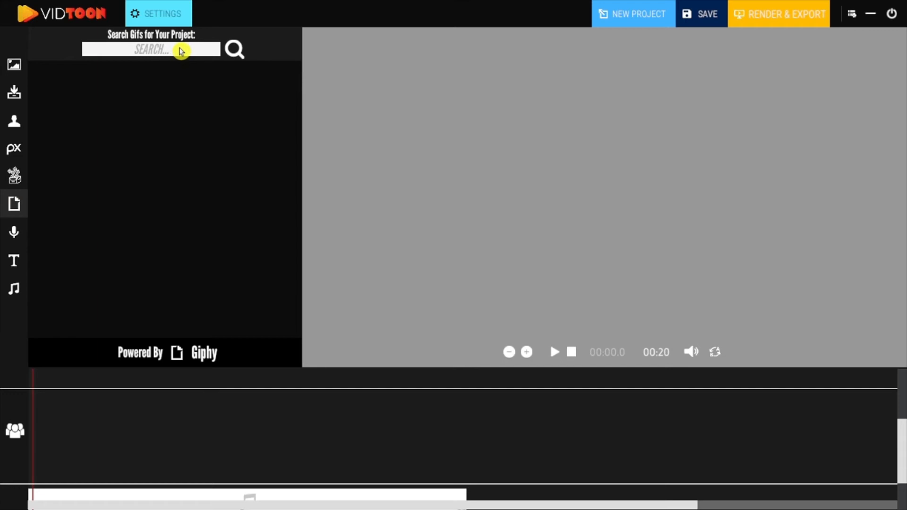
type("dog")
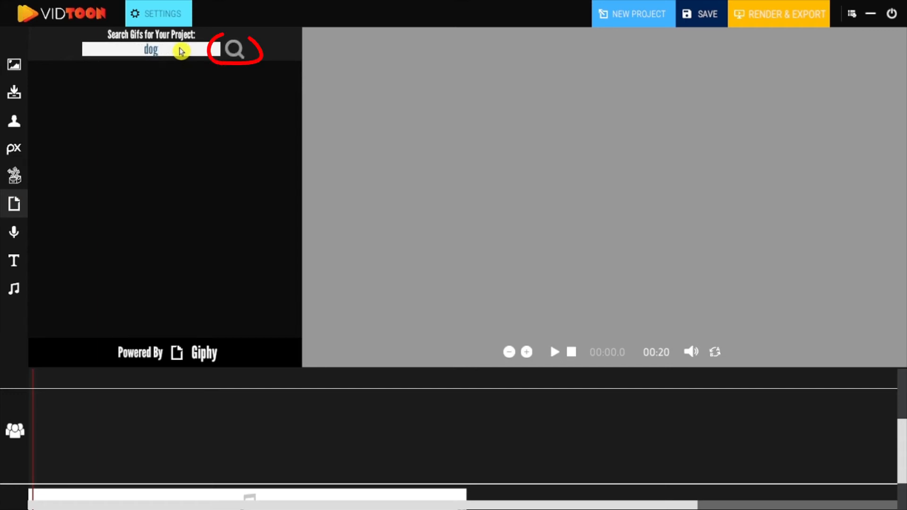
left_click(234, 49)
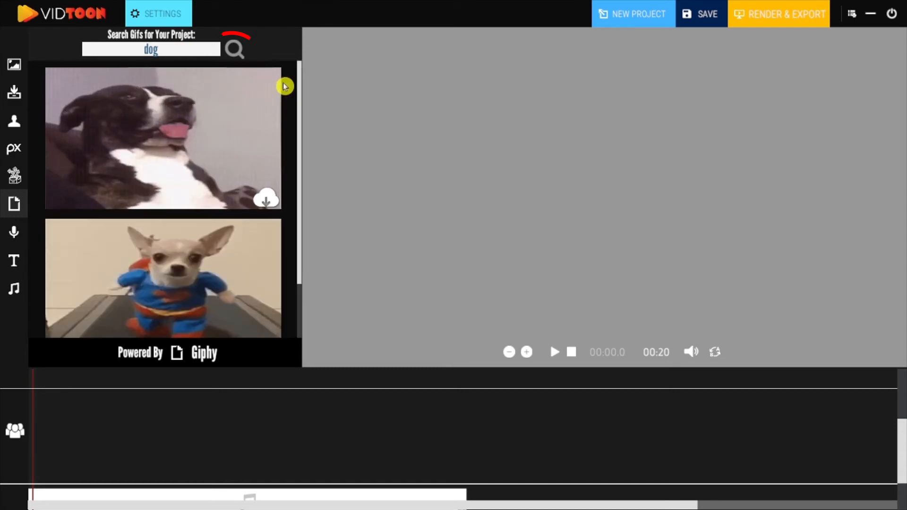
scroll("down", 3)
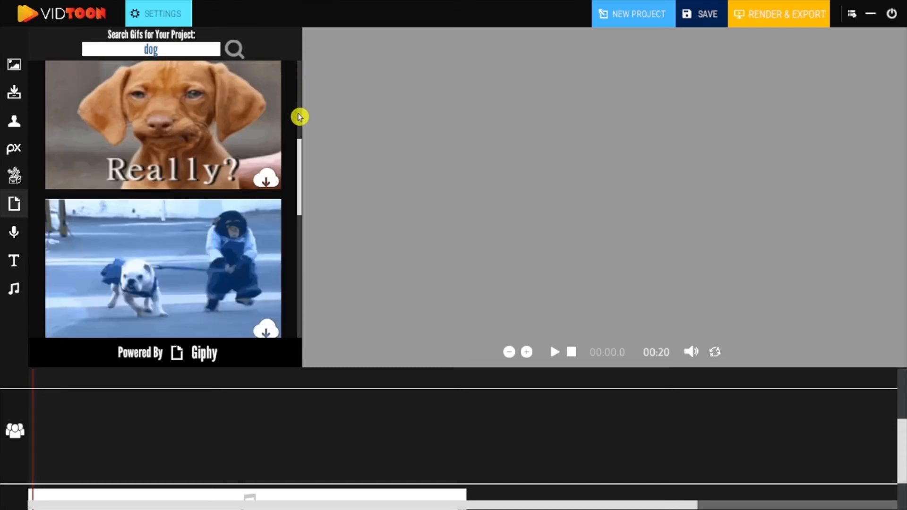
scroll("down", 3)
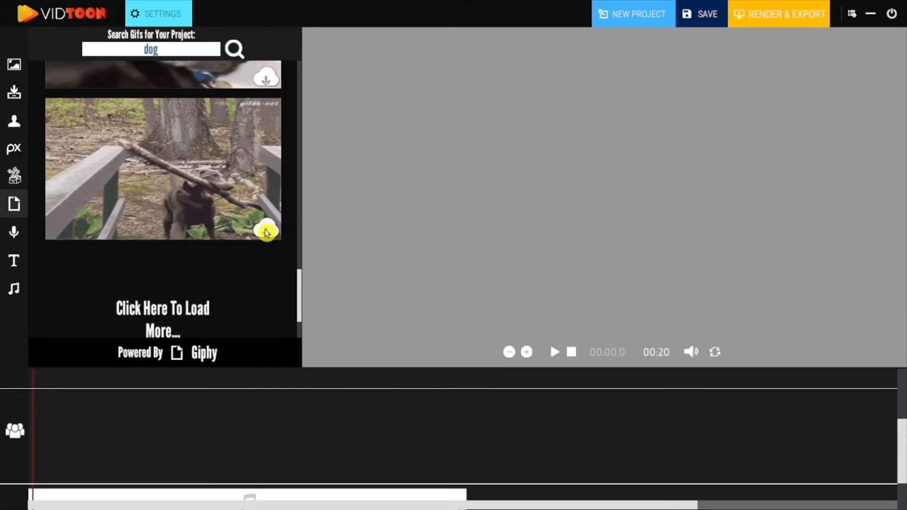
Step: Download the dog GIF into the project media and show the voice-over options
left_click(14, 91)
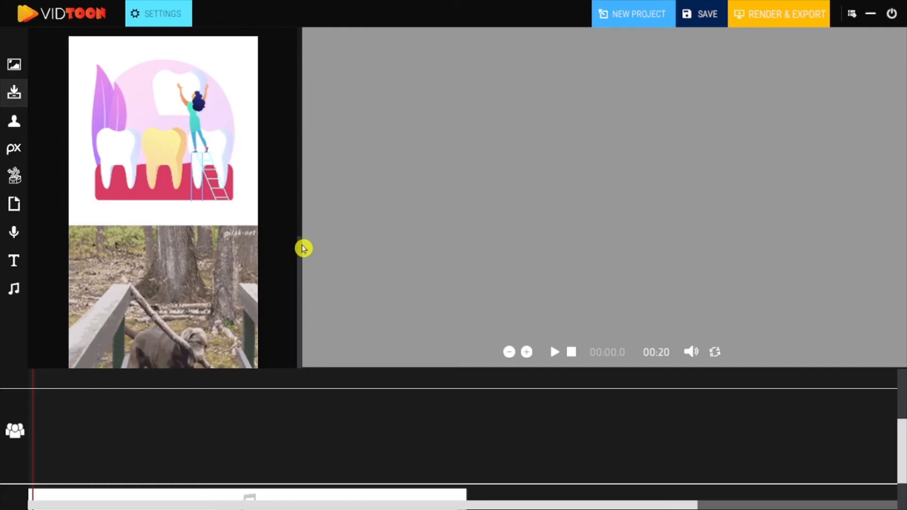
scroll("down", 3)
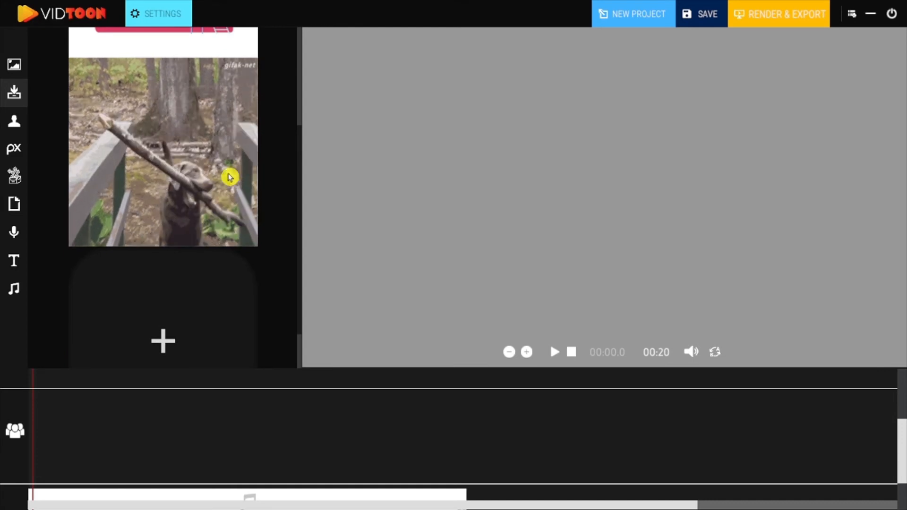
left_click(14, 232)
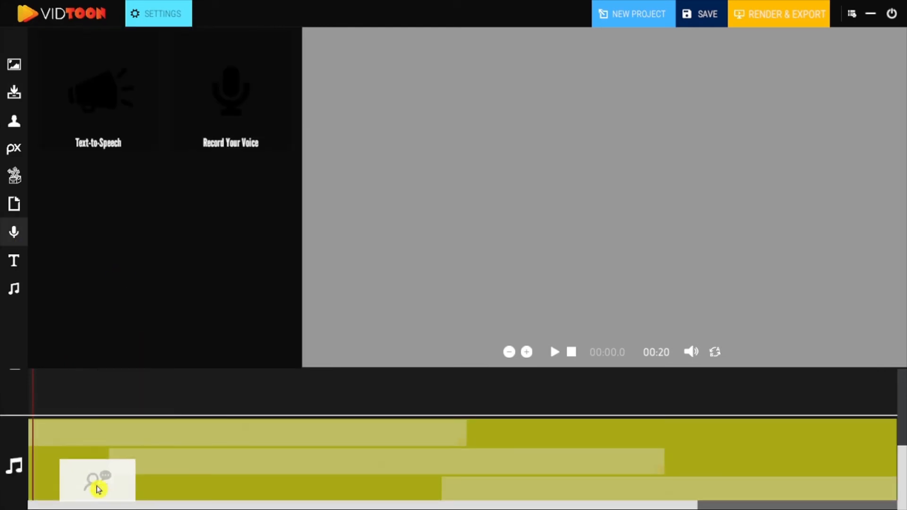
Step: Add text-to-speech and voice-recording clips to the audio track and review each clip's settings
left_click(98, 489)
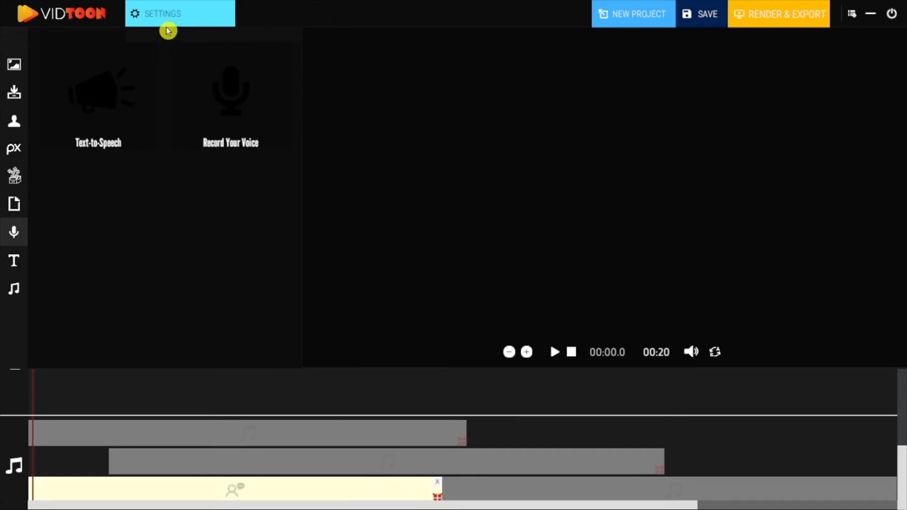
left_click(163, 13)
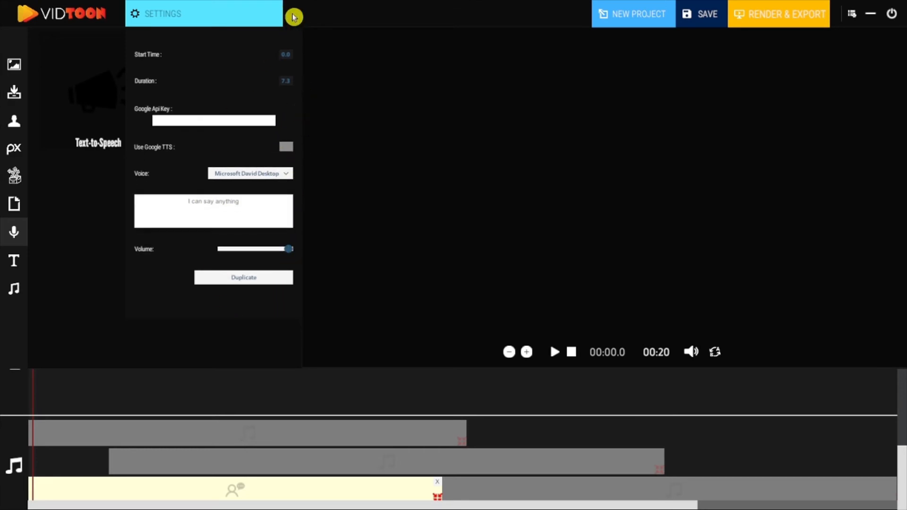
left_click(293, 17)
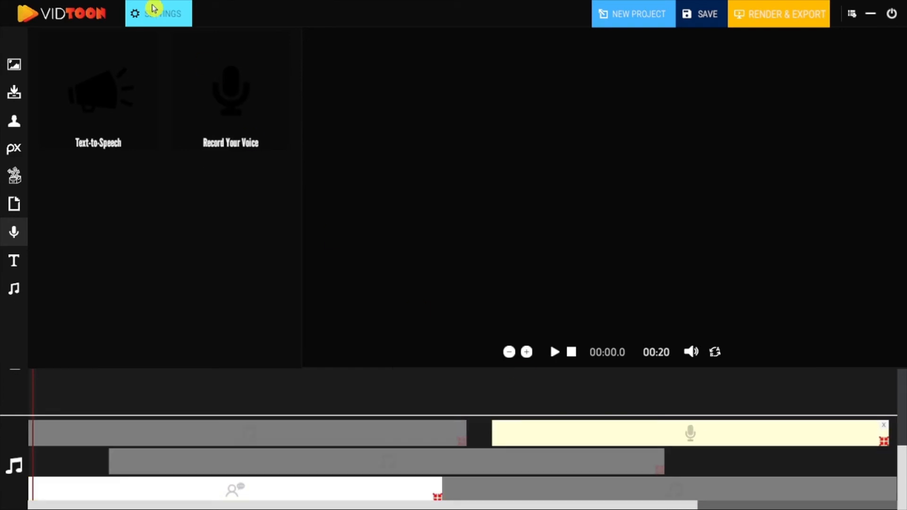
left_click(158, 13)
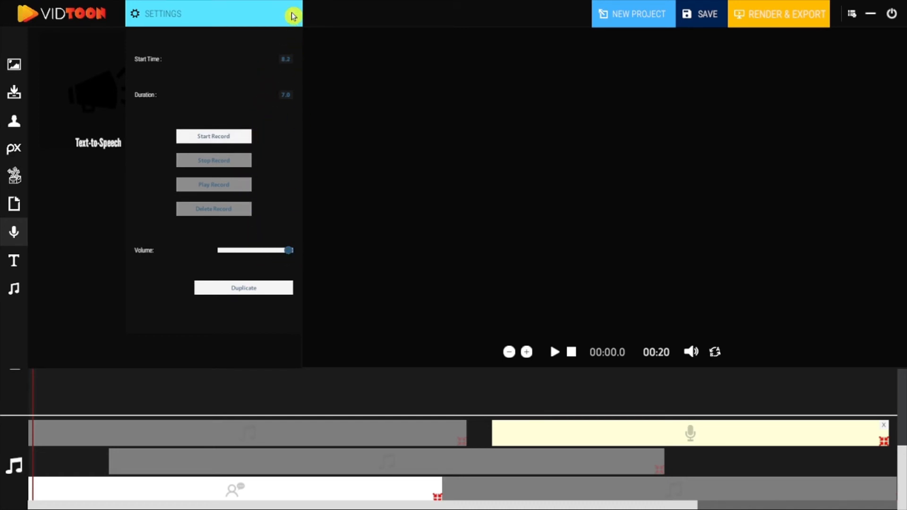
left_click(292, 14)
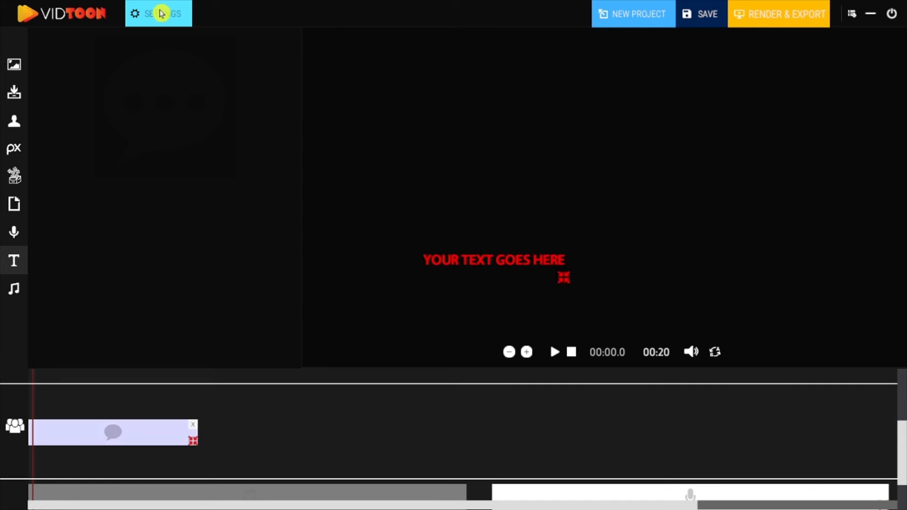
Step: Change the caption text to 'Hello Vidtooners' and show the music library
left_click(158, 14)
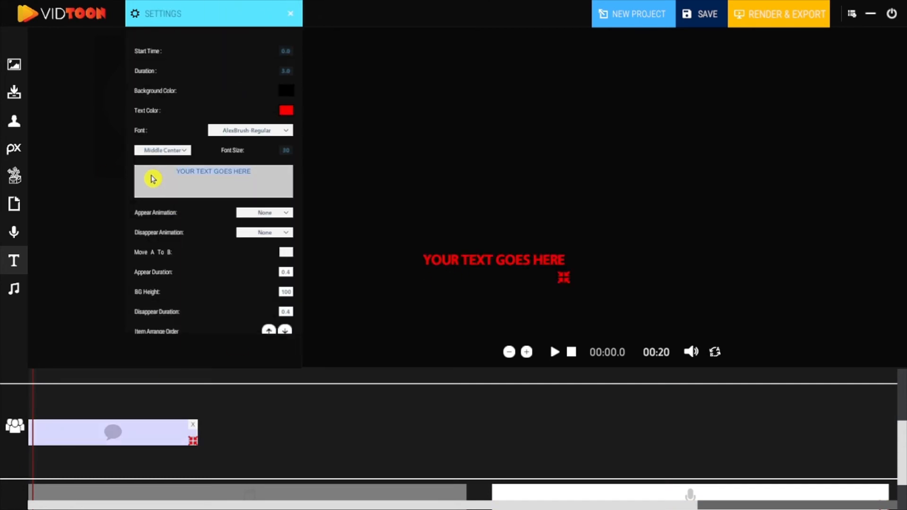
type("Hello Vidtooners")
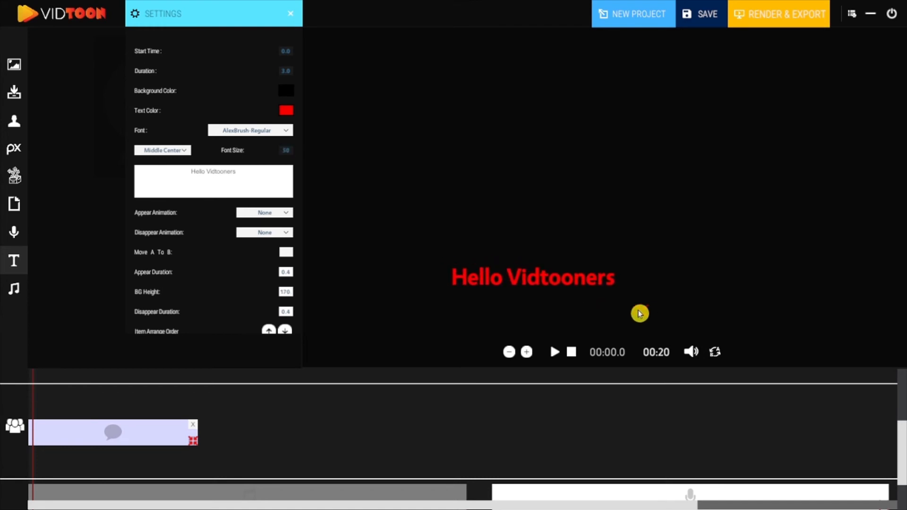
left_click(290, 13)
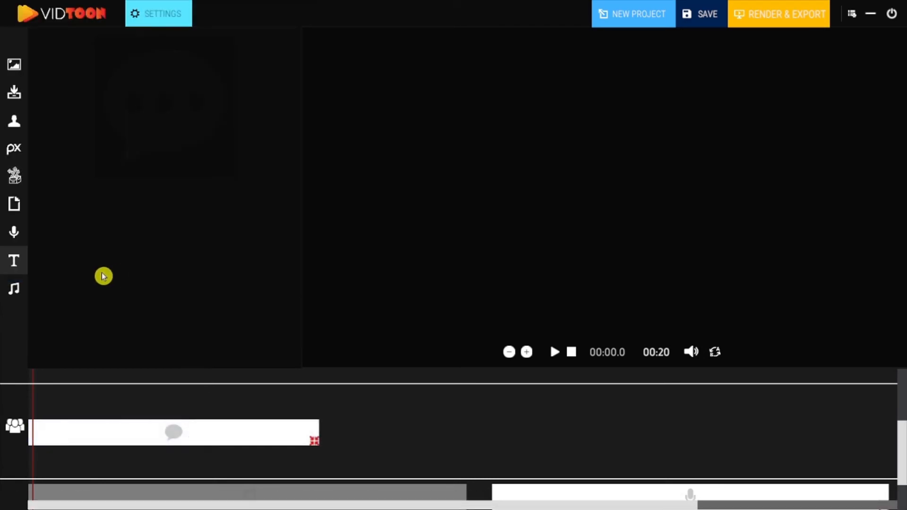
left_click(14, 288)
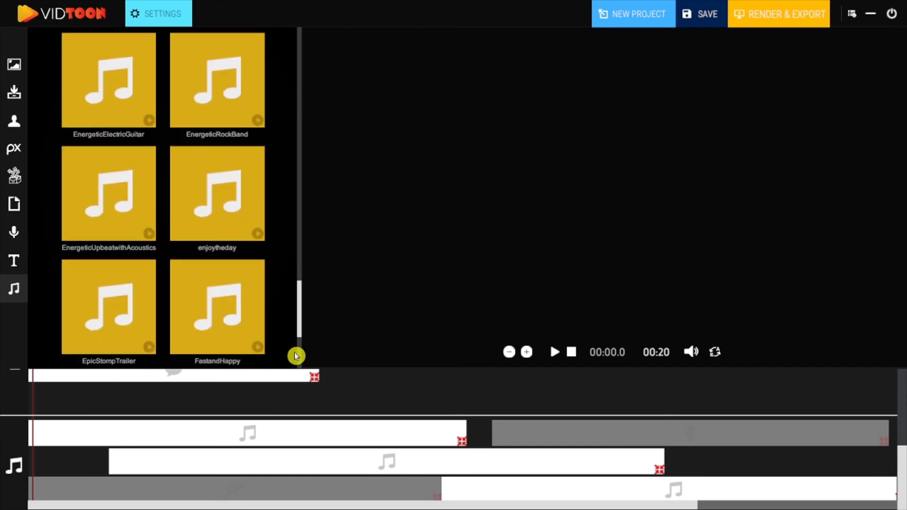
Step: Import music.mp3 from C:\Users\Dell\Downloads into the music library and place it on the music track
left_click(108, 311)
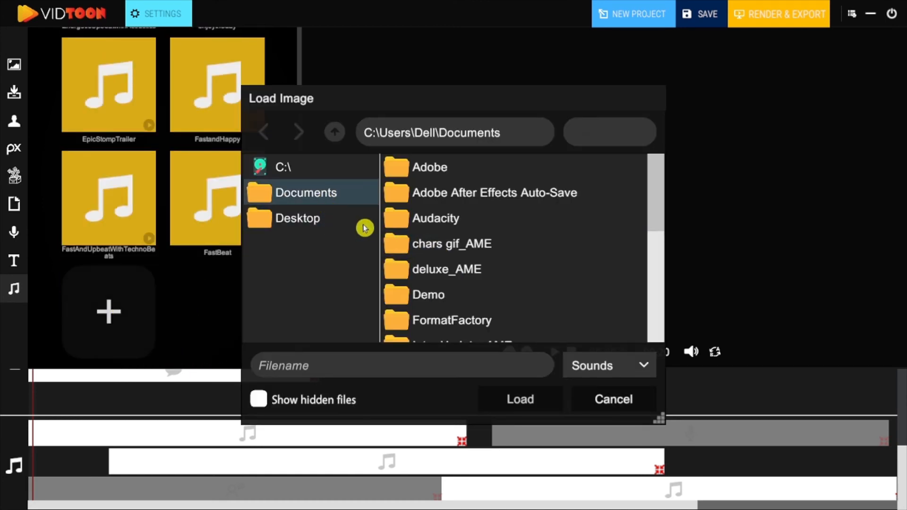
left_click(335, 132)
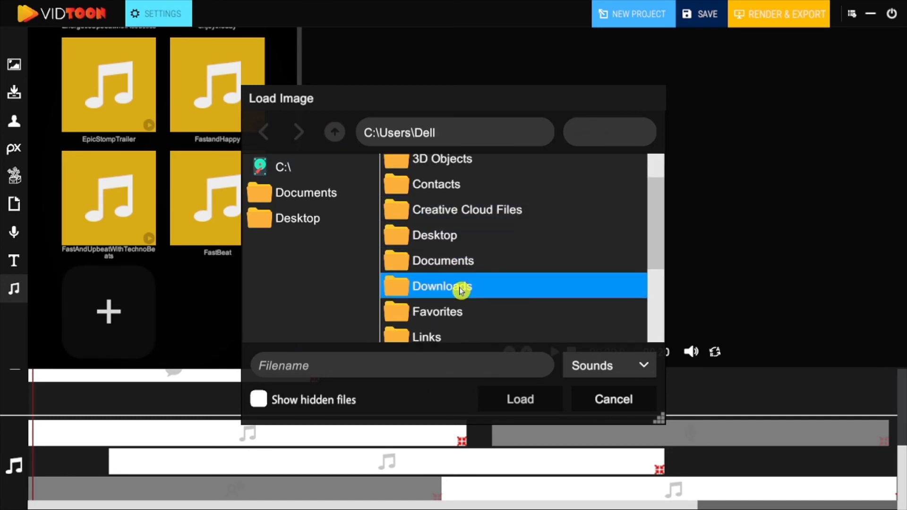
double_click(441, 285)
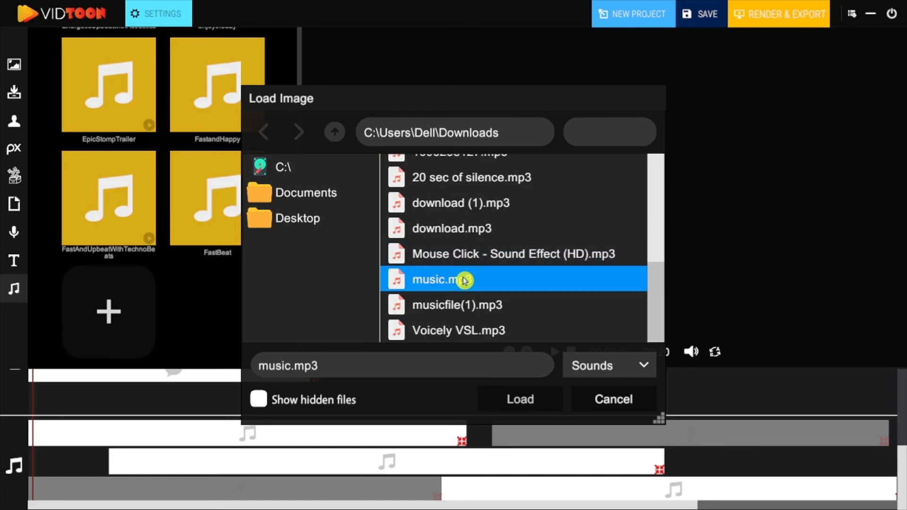
left_click(519, 399)
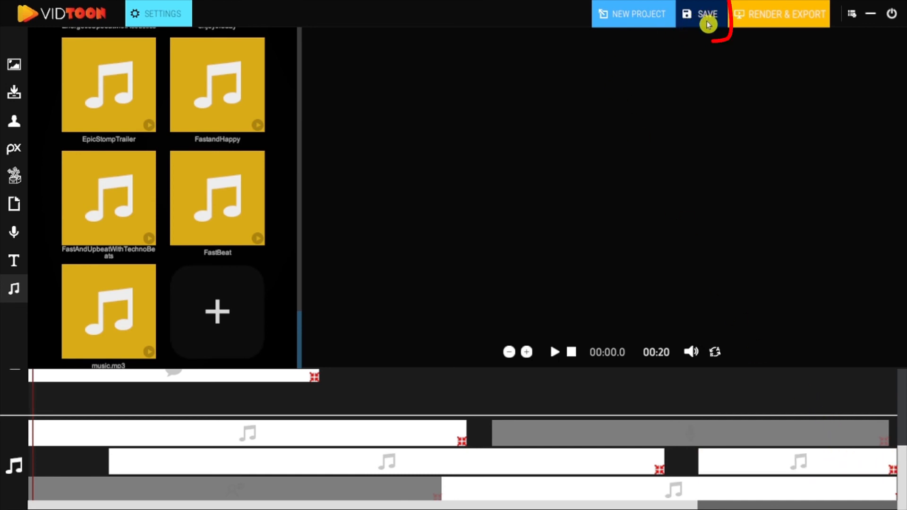
Step: Save the project under the name hello
left_click(706, 14)
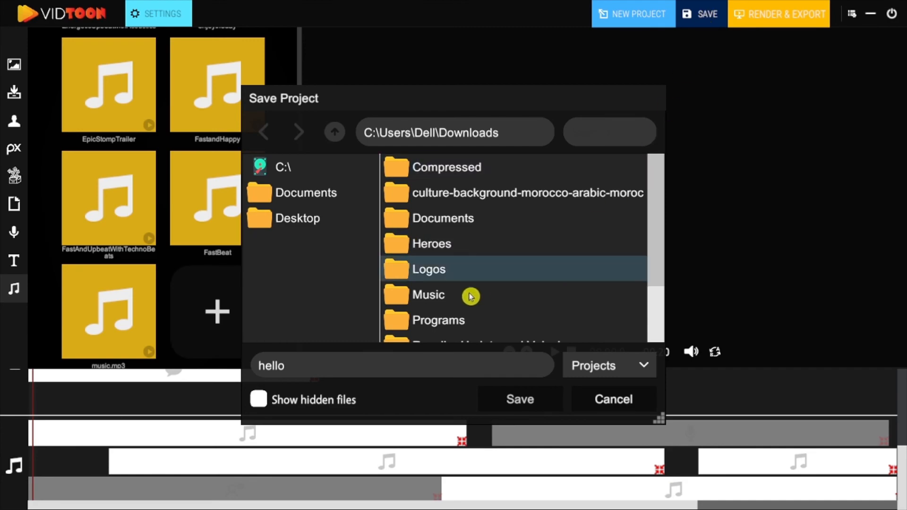
mouse_move(442, 271)
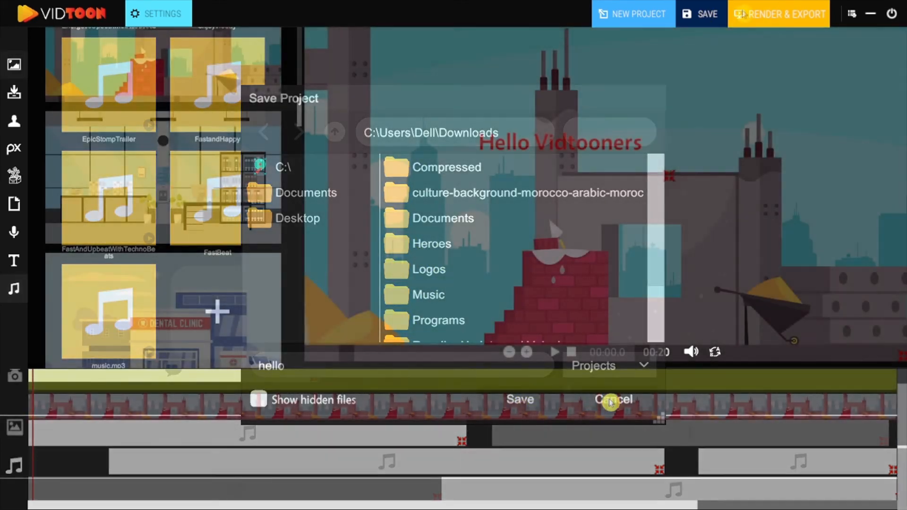
left_click(612, 399)
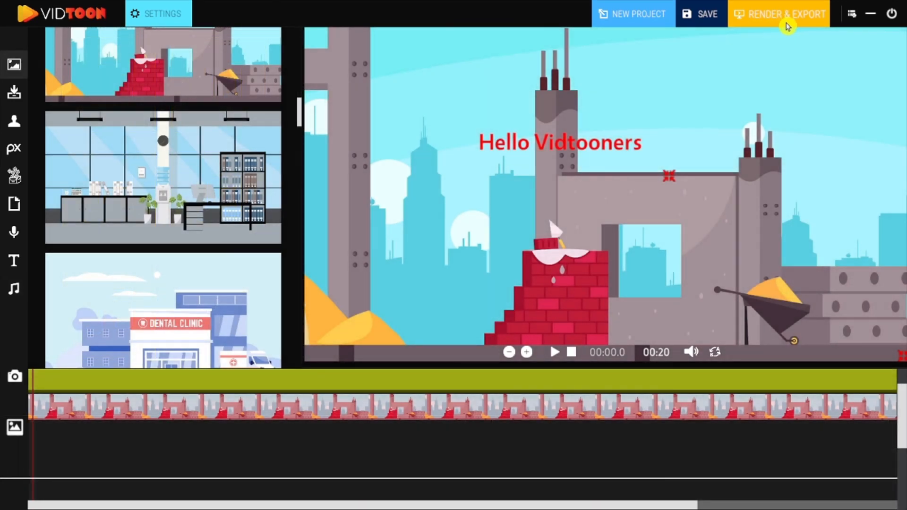
Step: Render and export the finished video with its output name to the Desktop folder
left_click(778, 15)
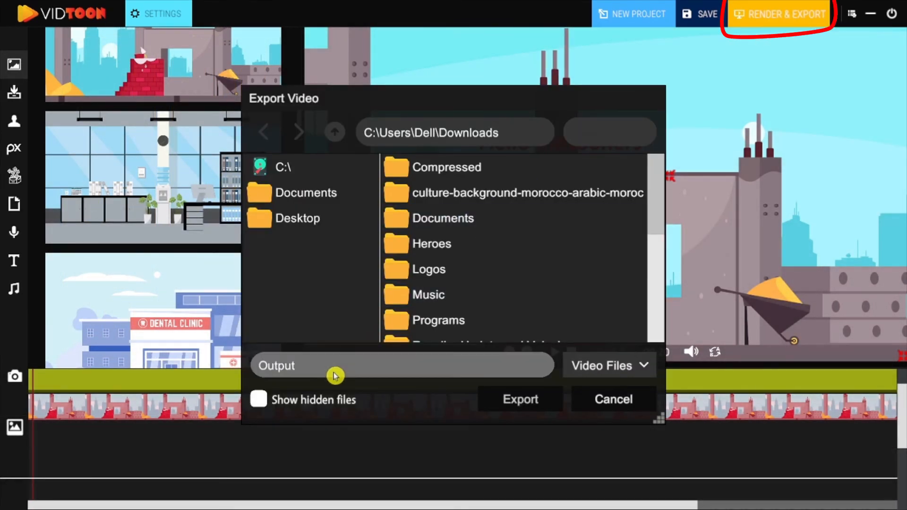
left_click(297, 218)
type("First video")
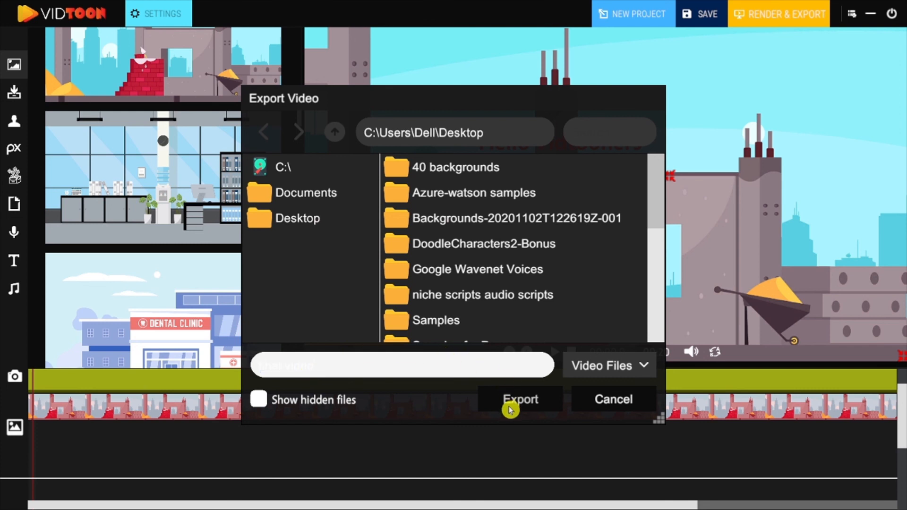
left_click(520, 399)
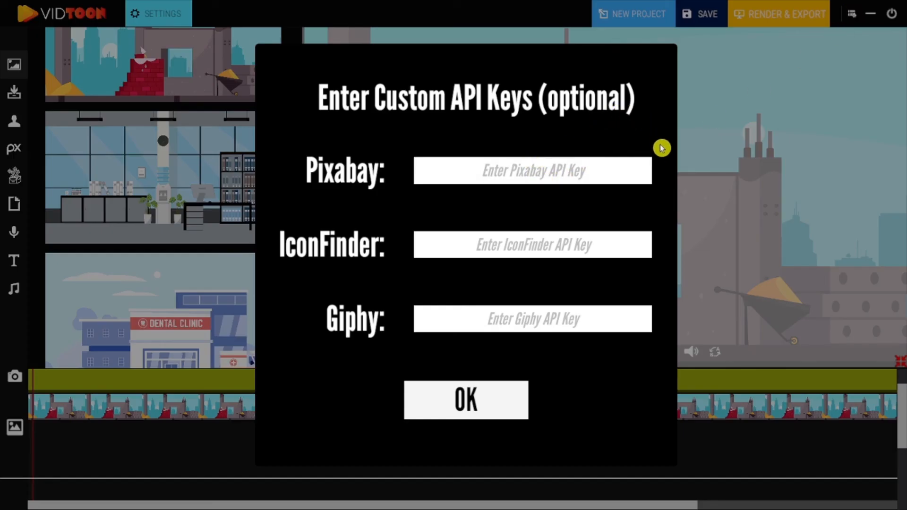
mouse_move(661, 275)
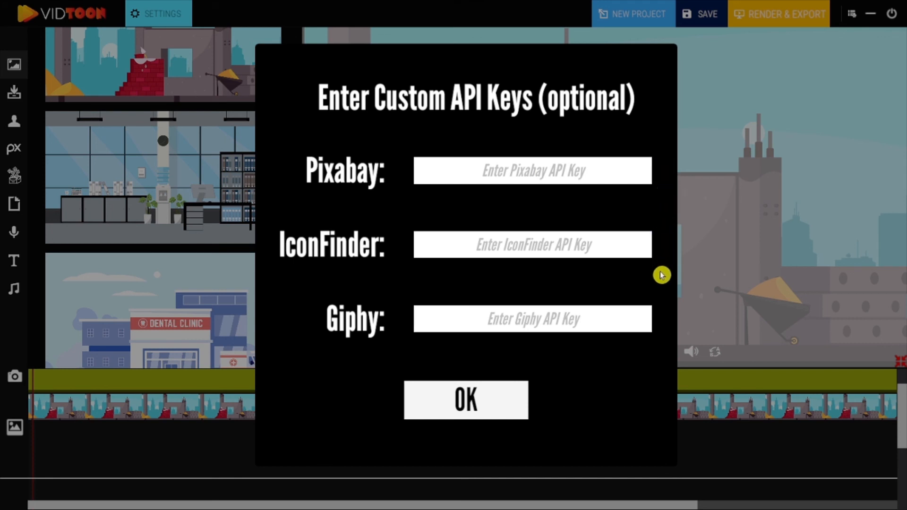
left_click(465, 399)
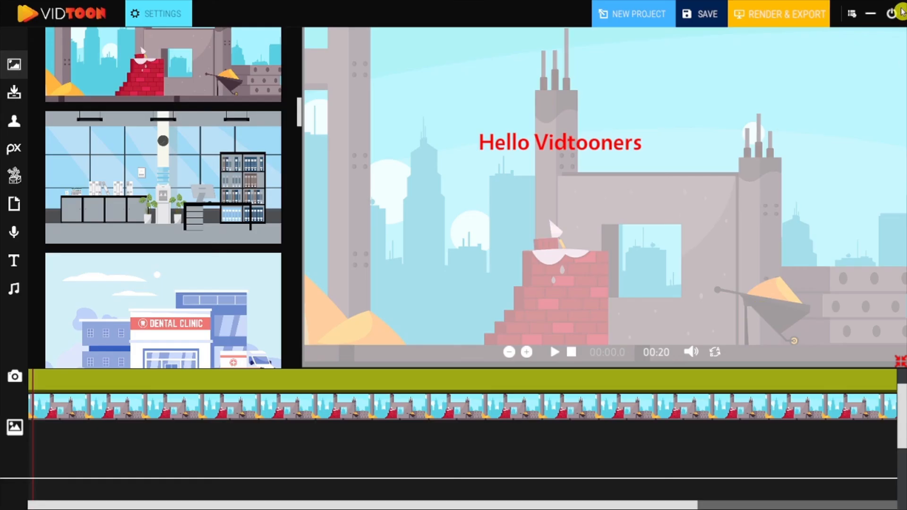